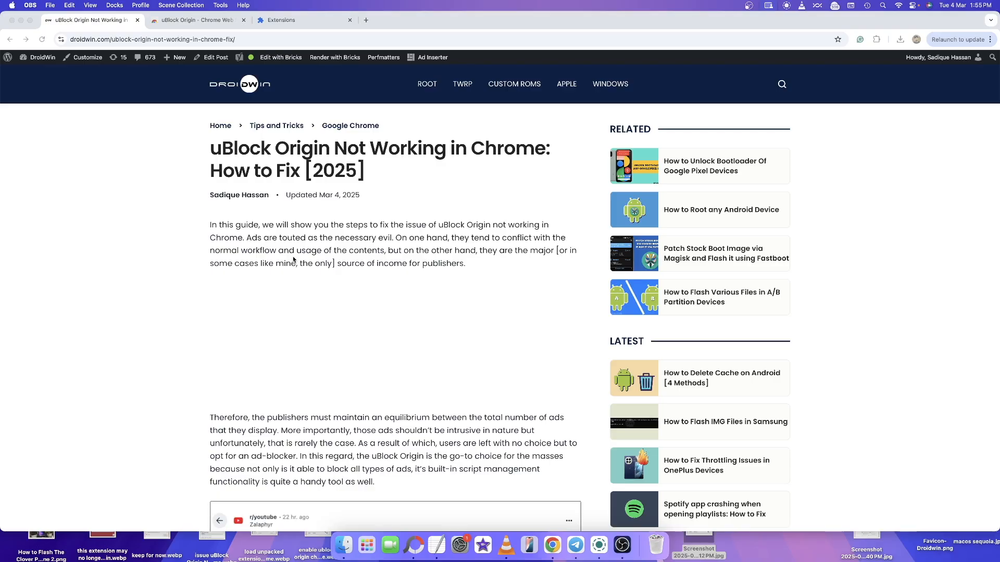
Scroll the DroidWin article past the Manifest V2-to-V3 explanation and Reddit post
scroll("down", 3)
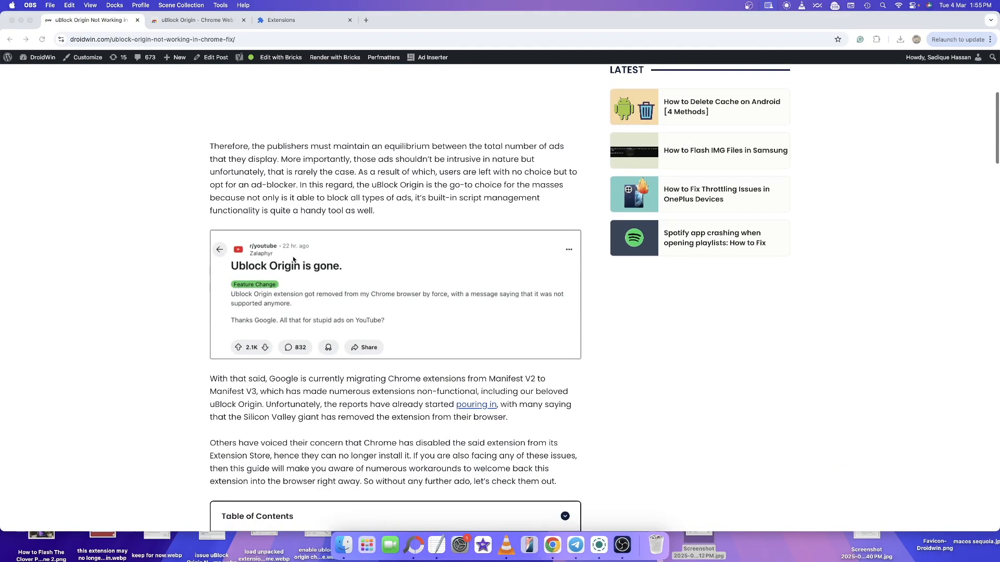
mouse_move(482, 341)
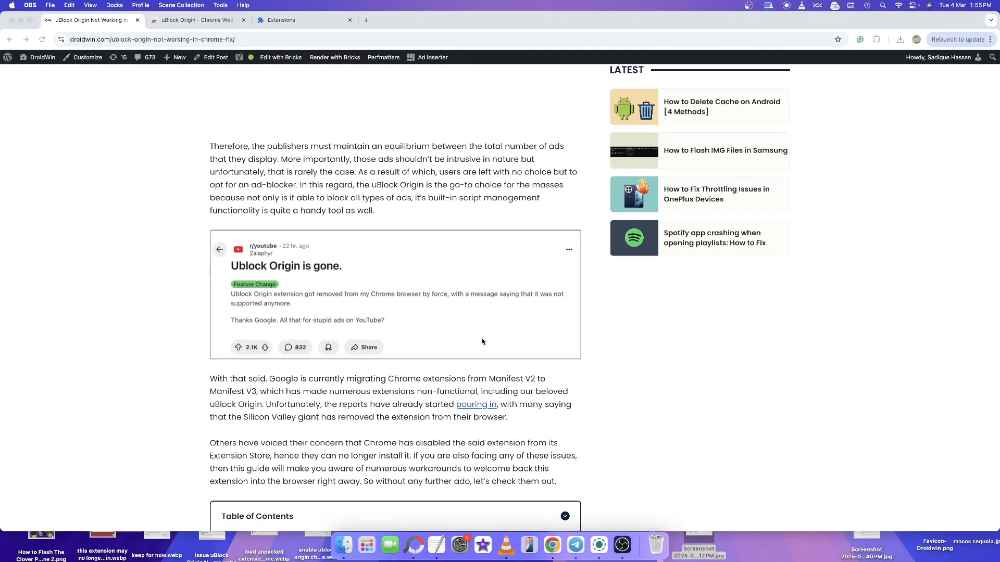
mouse_move(256, 393)
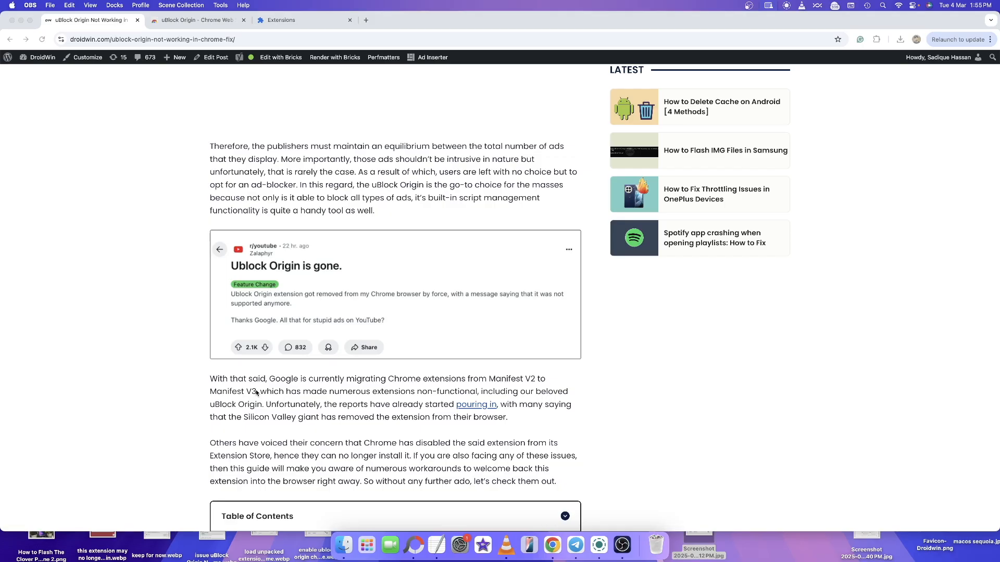
scroll("down", 3)
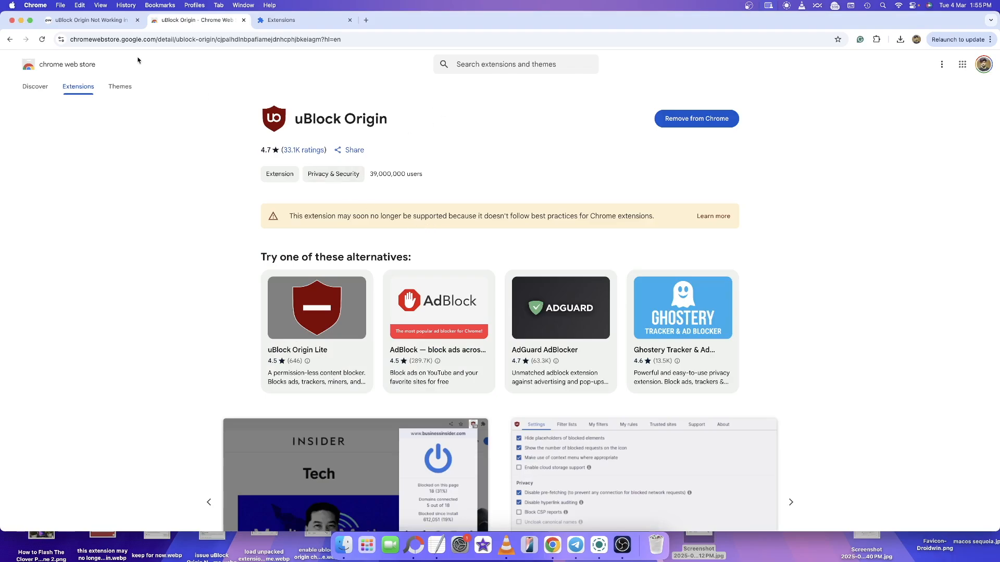
View chrome://extensions showing uBlock Origin enabled with its unsupported warning
left_click(304, 20)
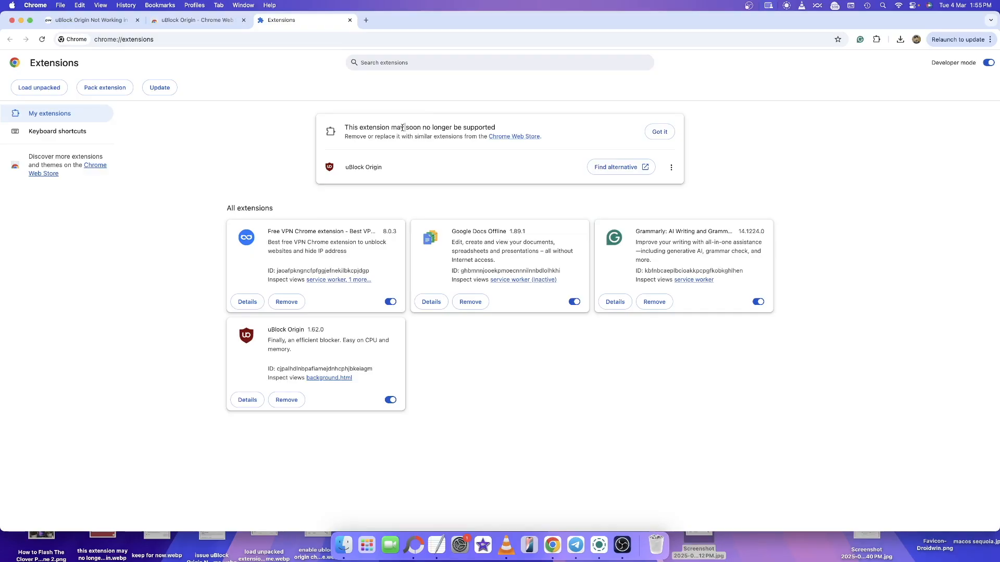
mouse_move(221, 51)
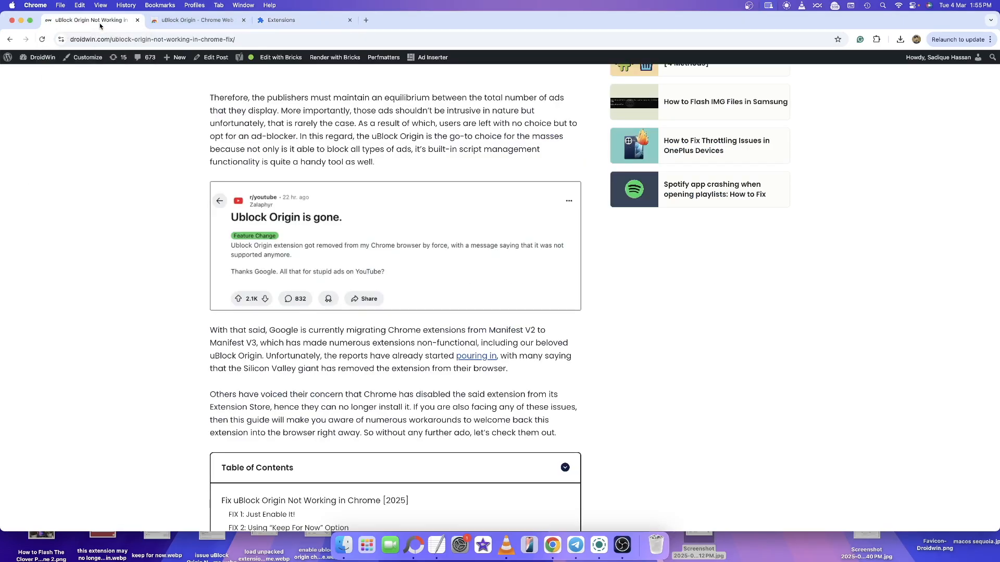
Scroll the article through its table of contents to FIX 1: Just Enable It!
scroll("down", 3)
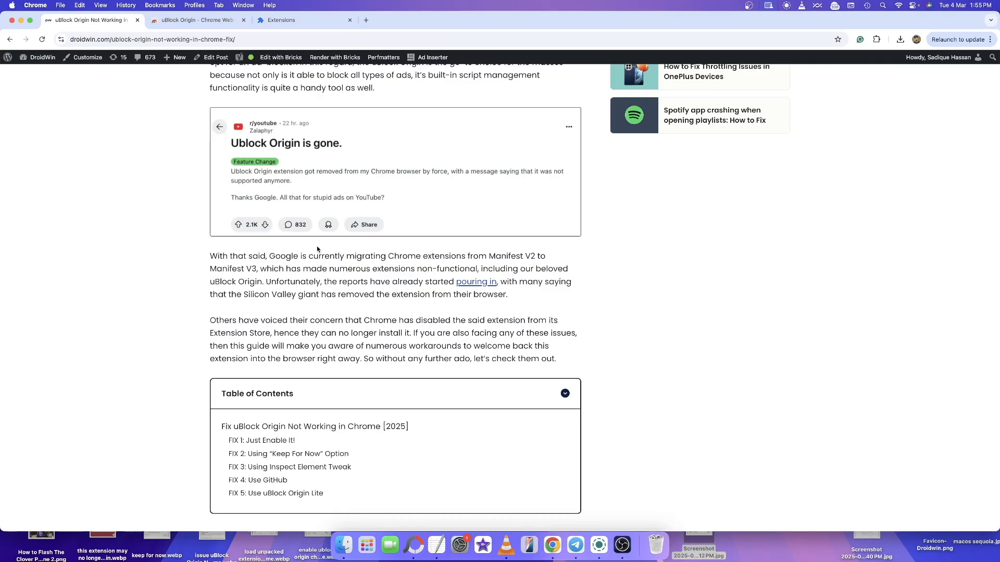
scroll("down", 3)
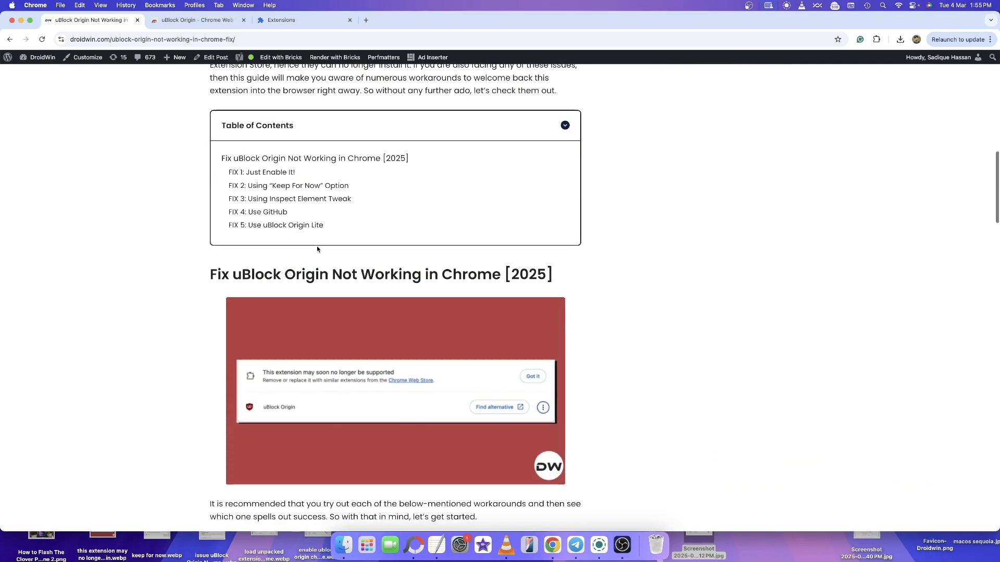
scroll("down", 3)
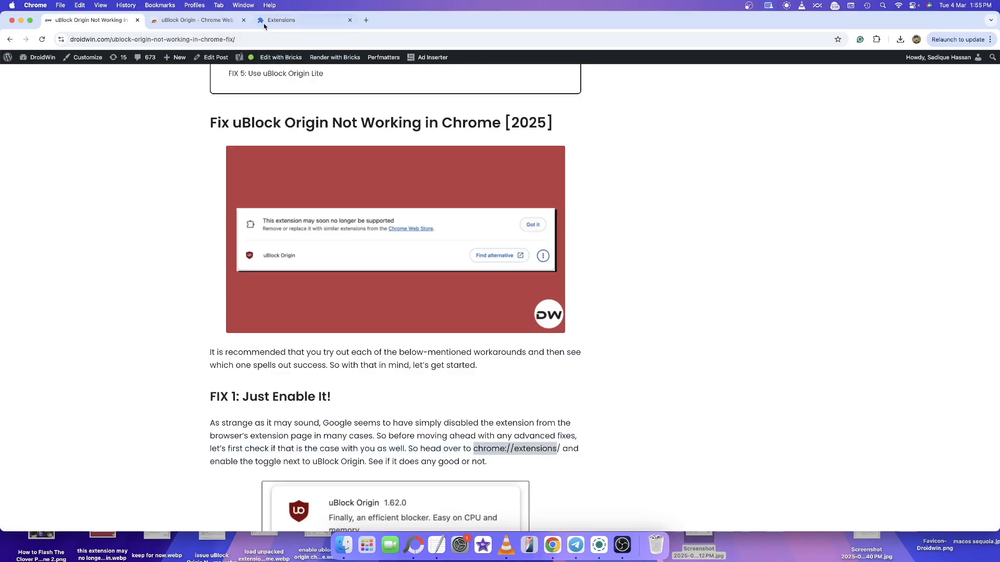
Confirm uBlock Origin's toggle is on in extensions, then reach FIX 2 in the article
left_click(300, 20)
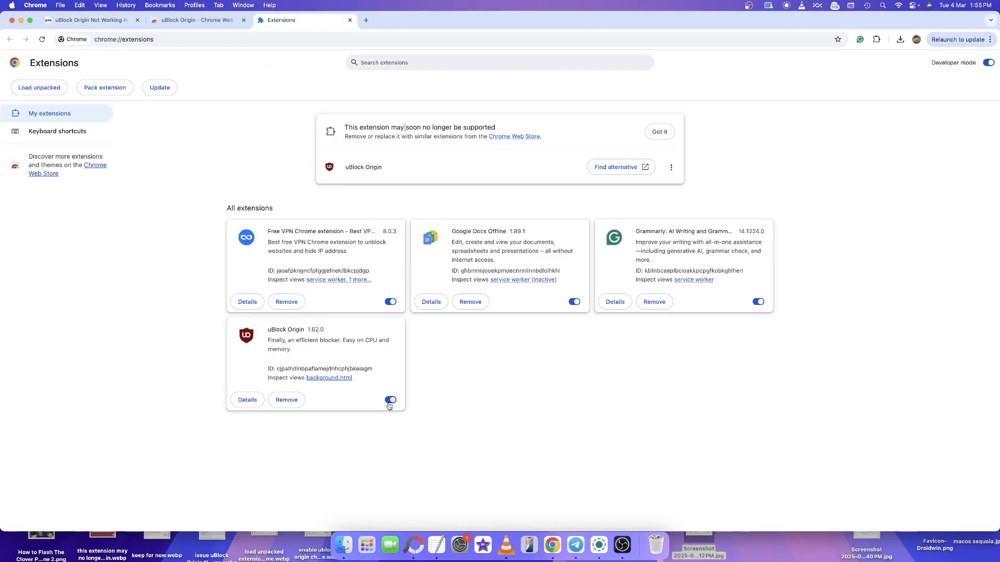
mouse_move(389, 400)
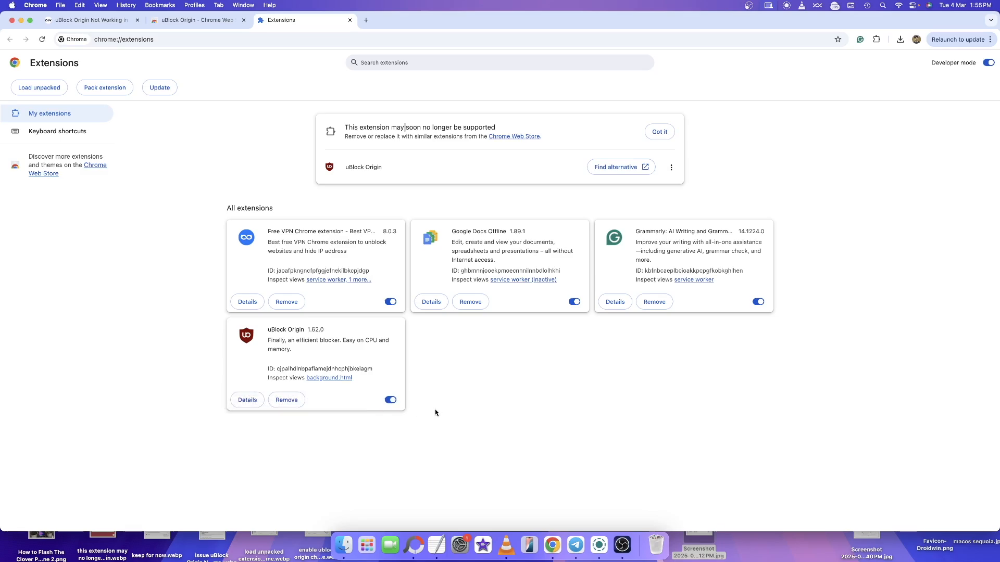
mouse_move(414, 390)
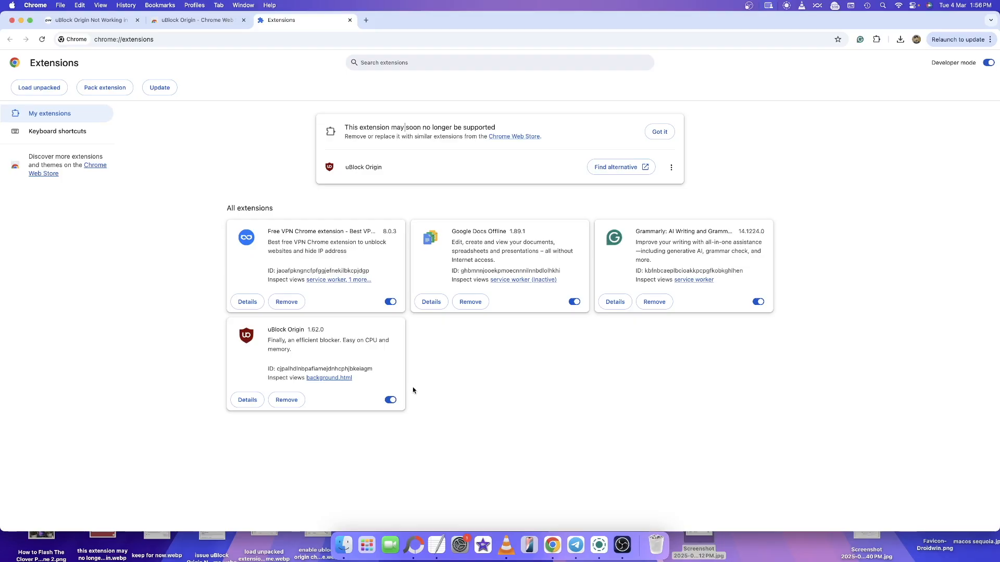
left_click(89, 19)
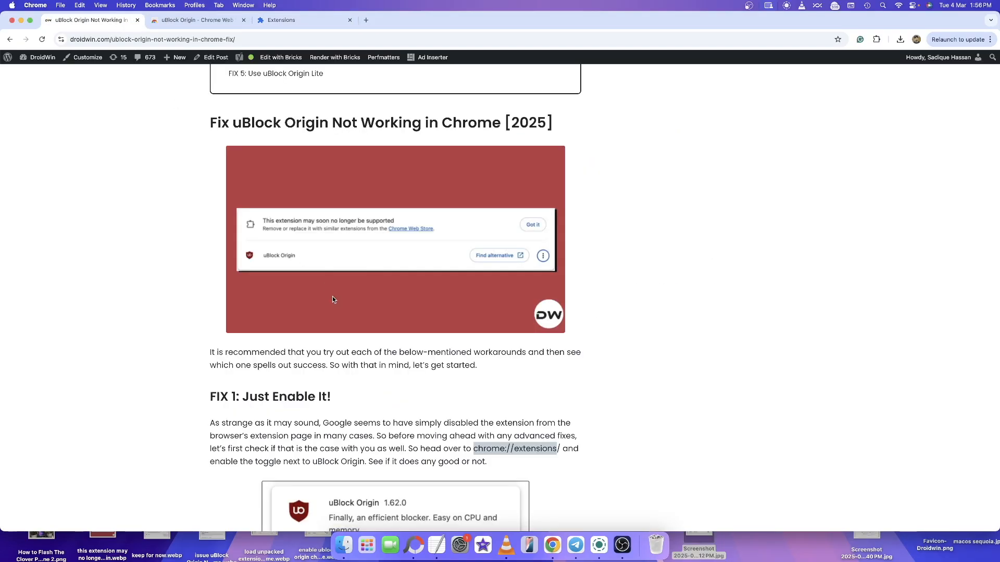
scroll("down", 3)
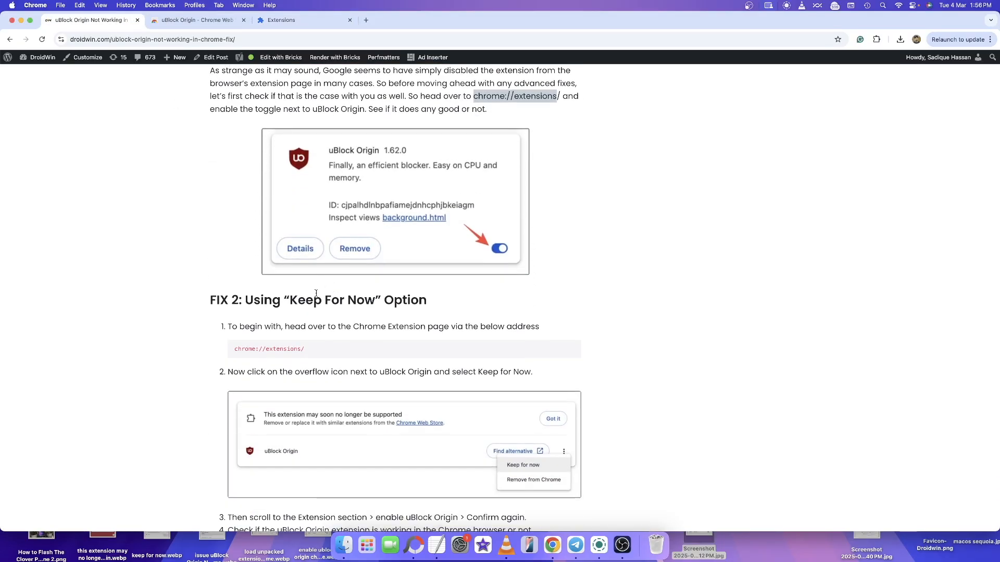
left_click(300, 19)
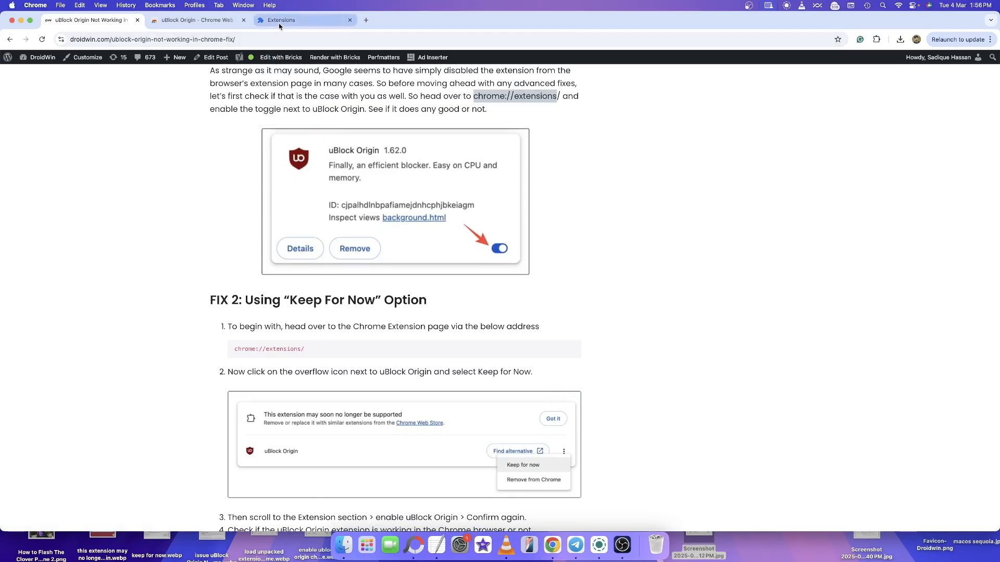
View uBlock Origin's warning menu with 'Keep for now' twice on the extensions page, choosing neither
left_click(300, 20)
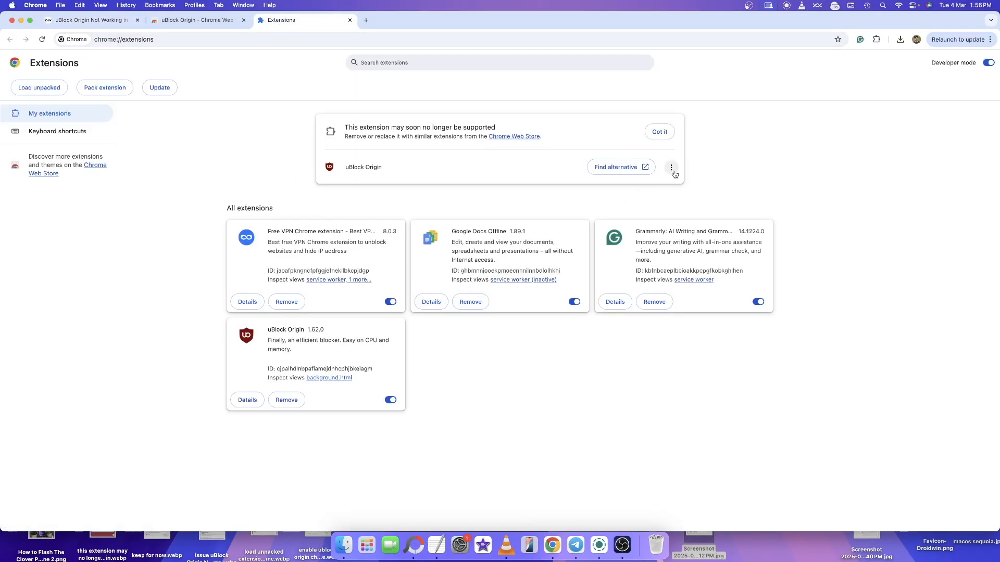
left_click(670, 167)
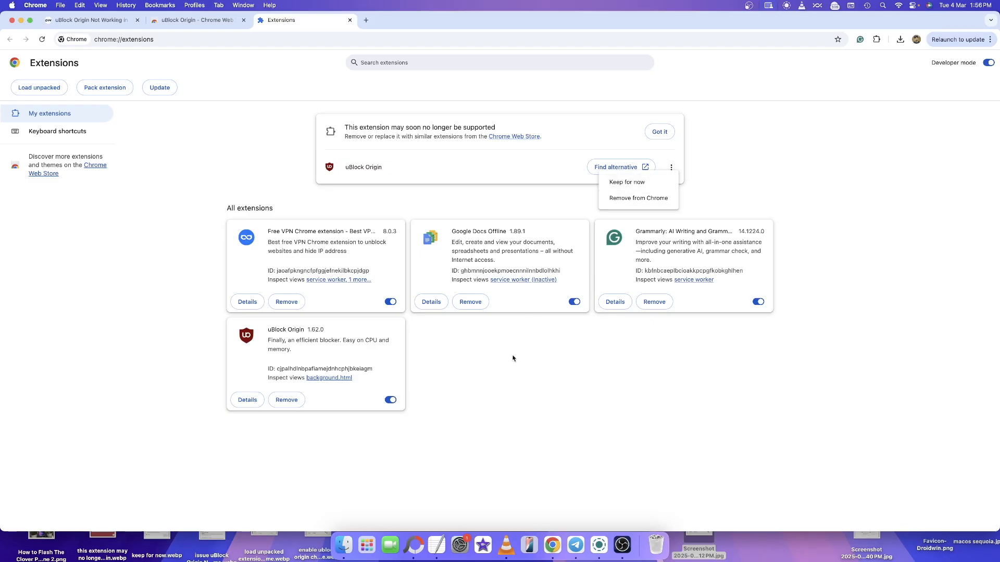
left_click(289, 336)
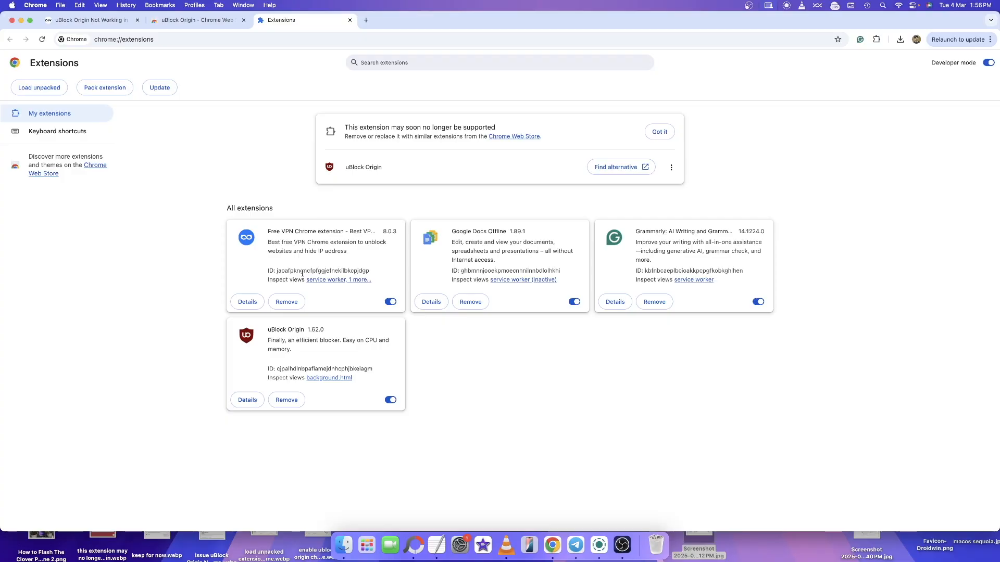
left_click(671, 167)
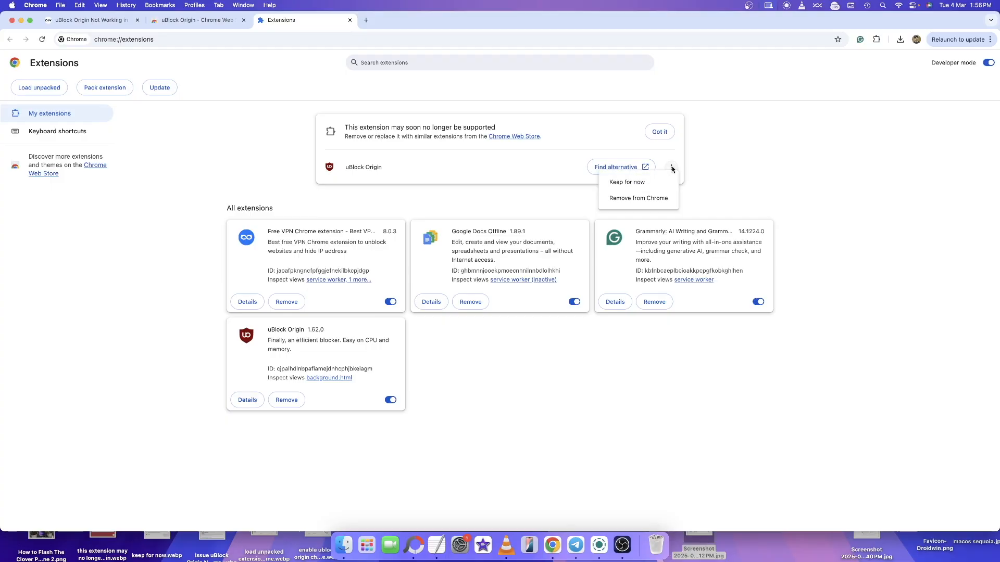
left_click(382, 407)
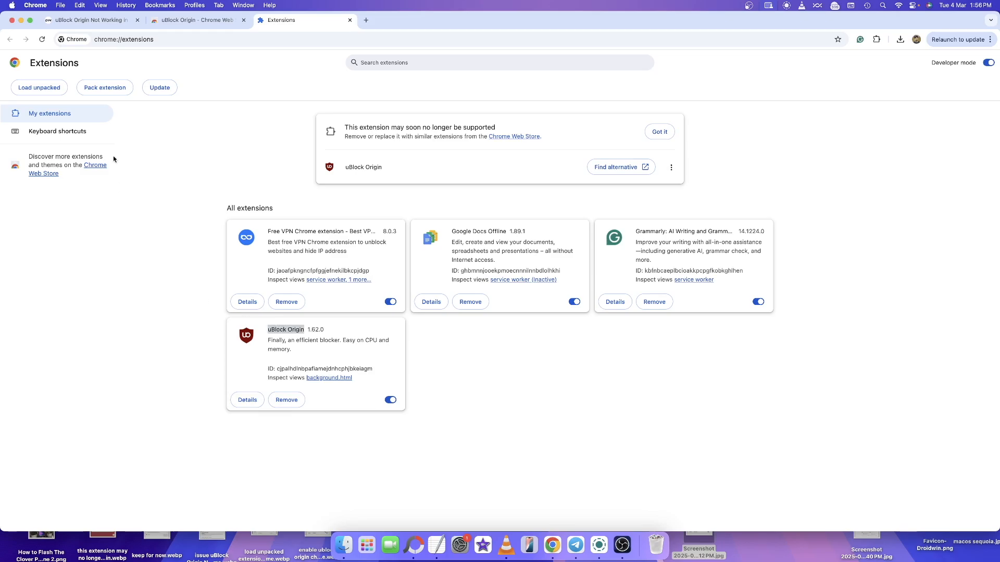
Read the article's FIX 3 Inspect Element tweak, then bring up uBlock Origin's Web Store page
left_click(90, 20)
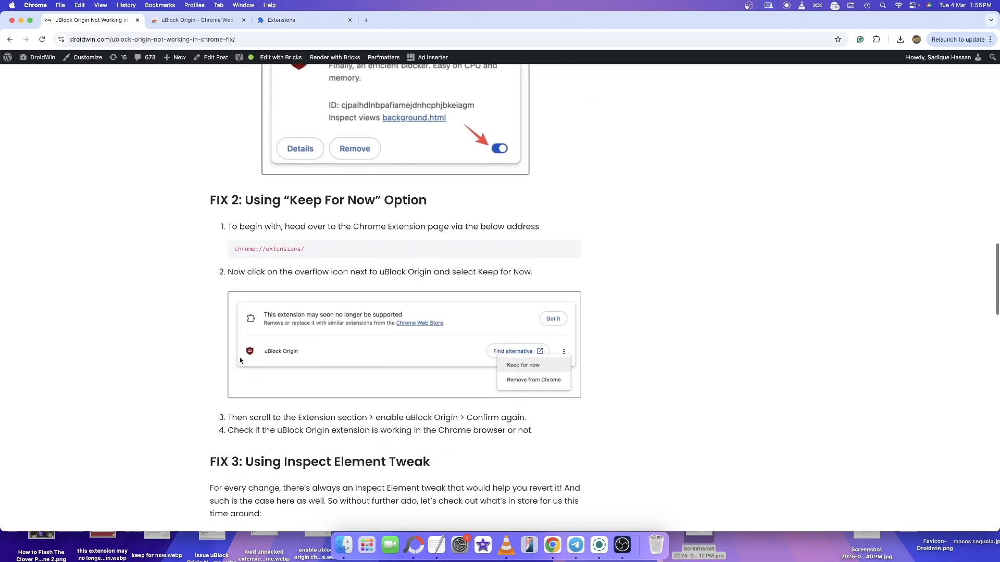
scroll("down", 3)
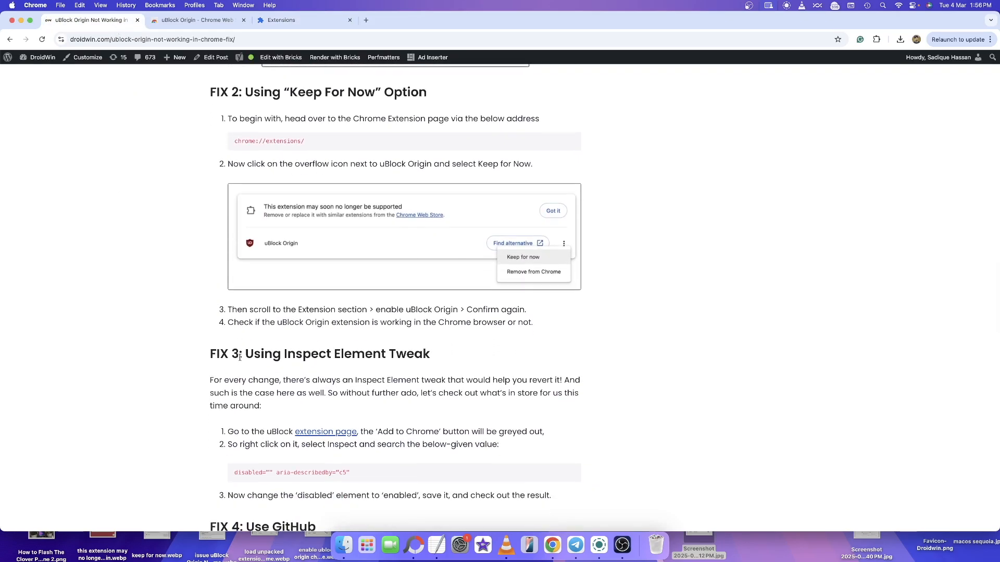
mouse_move(325, 425)
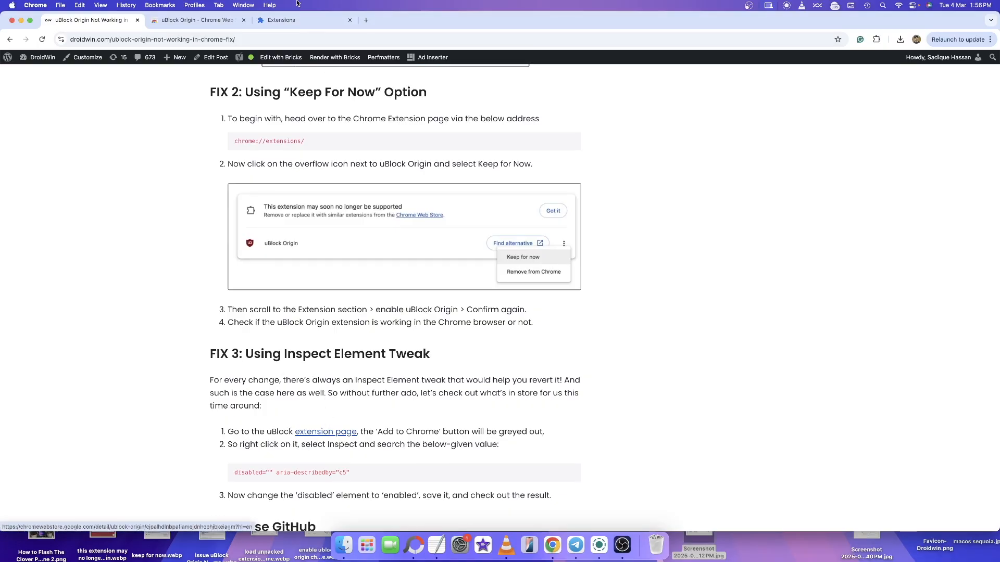
left_click(195, 20)
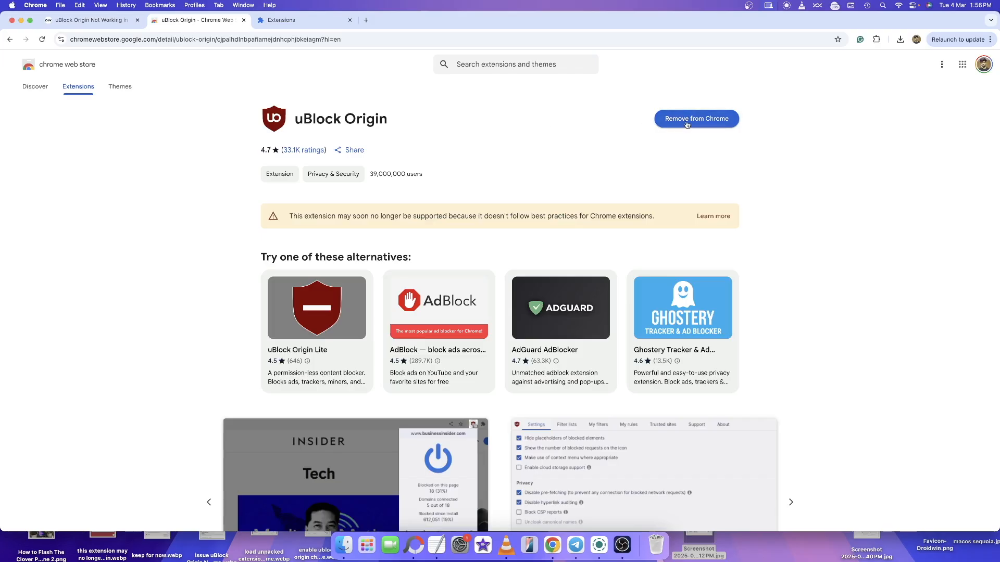
Remove uBlock Origin via its Chrome Web Store page so Add to Chrome is offered
left_click(696, 119)
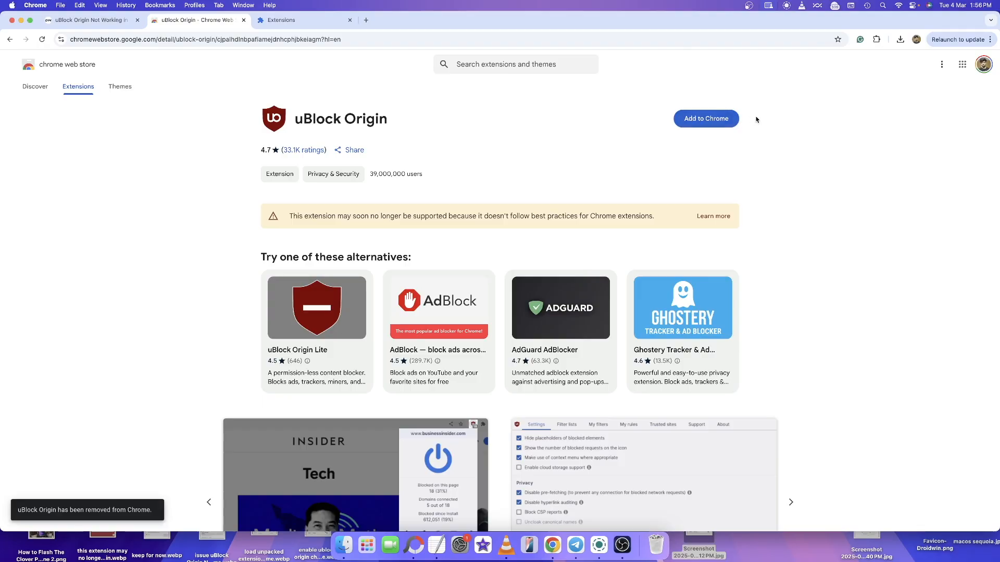
mouse_move(706, 119)
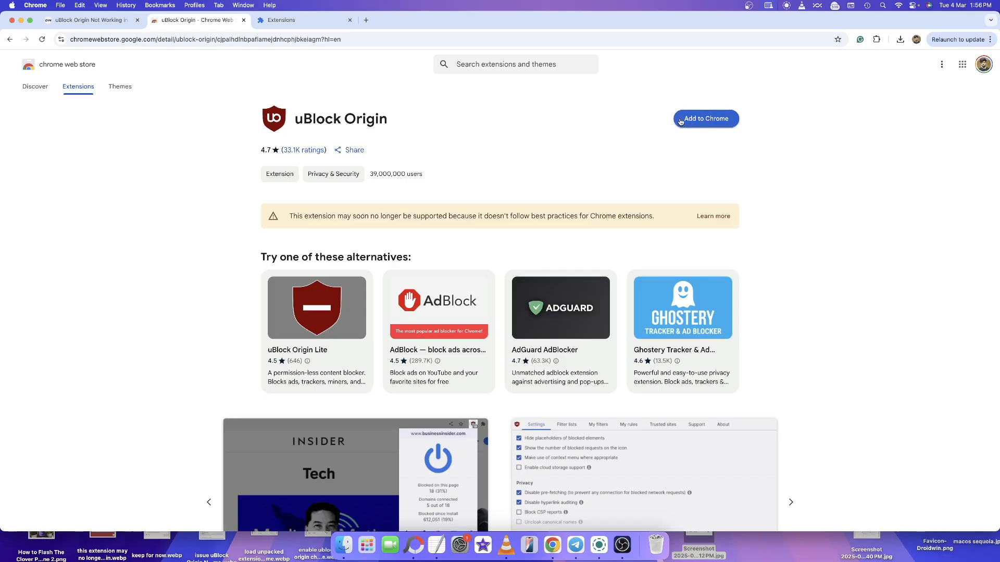
mouse_move(562, 130)
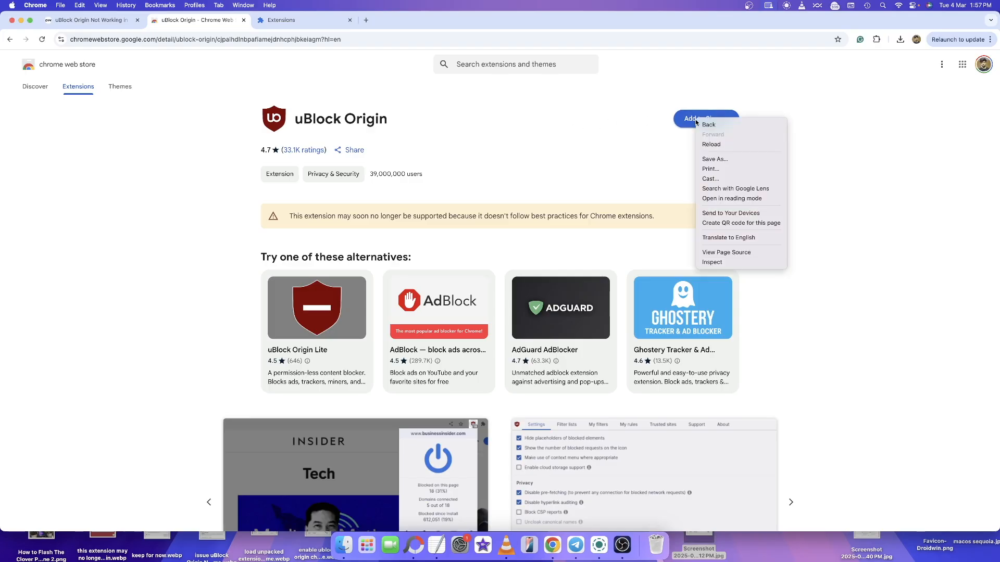
Inspect the Add to Chrome button's markup and search it for the disabled attribute
left_click(731, 260)
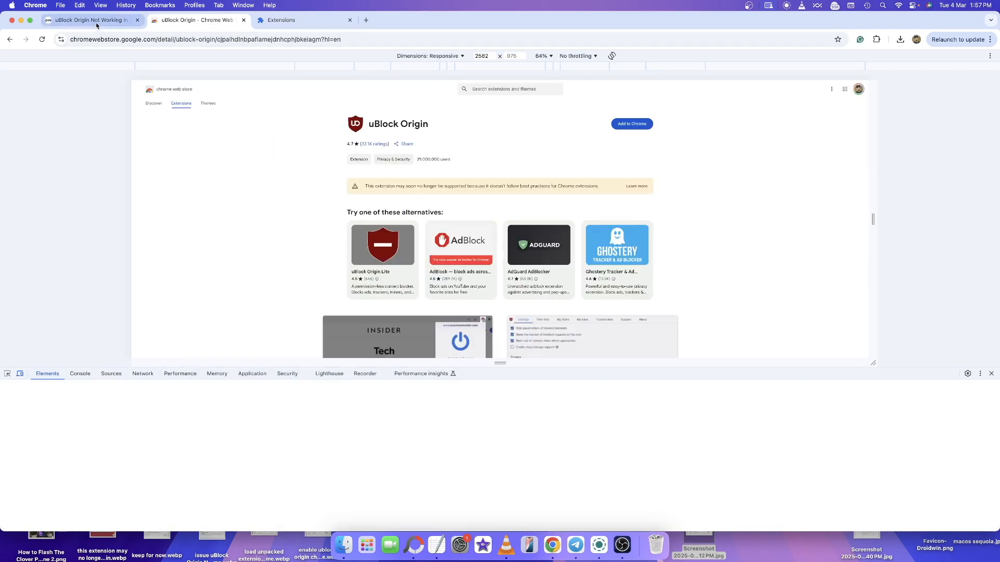
left_click(90, 20)
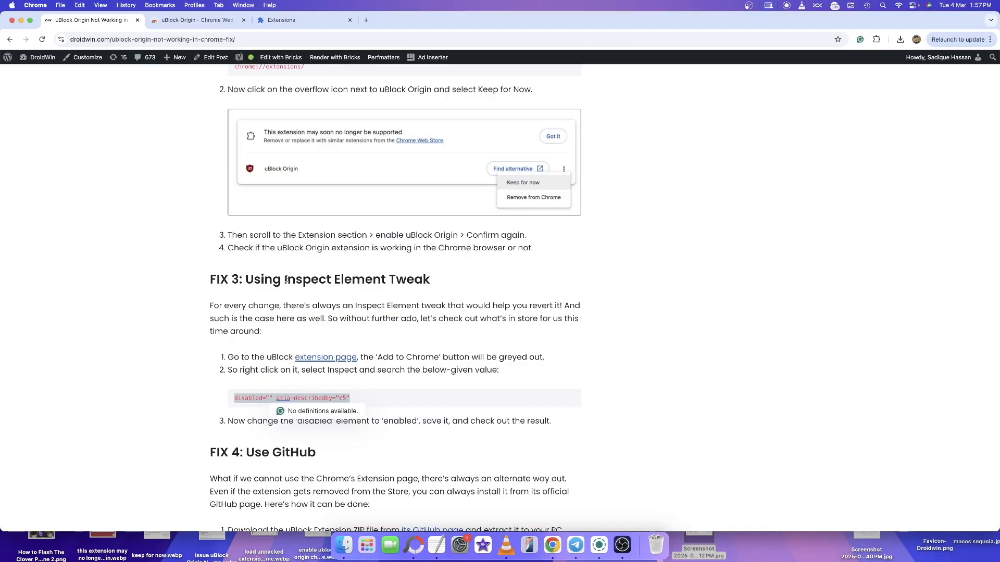
left_click(305, 20)
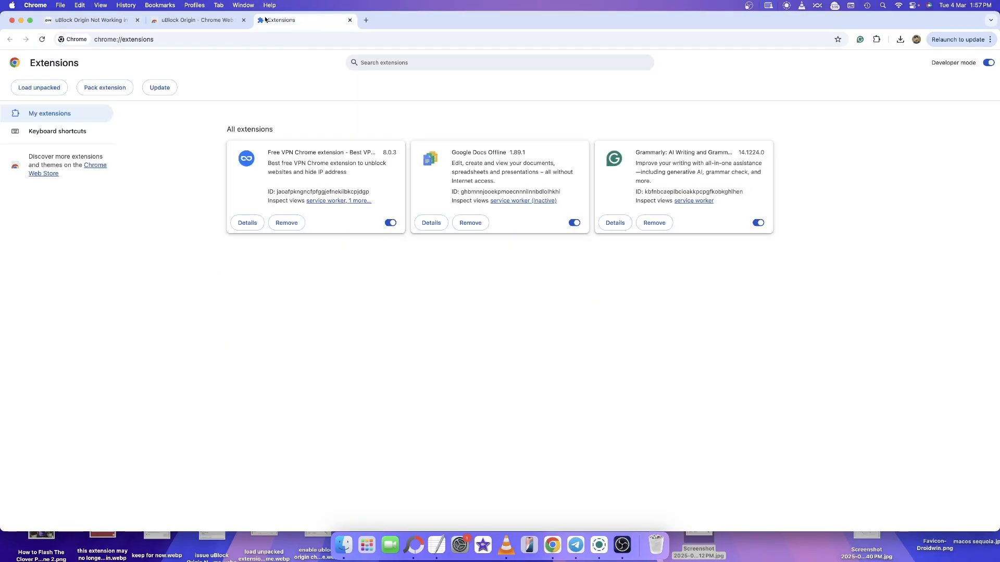
left_click(194, 19)
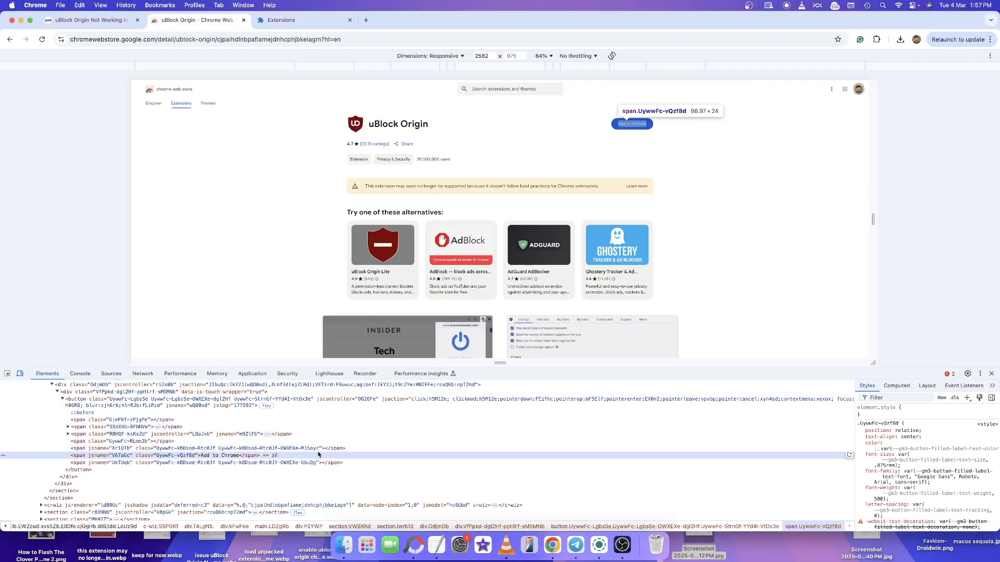
key("Cmd+f")
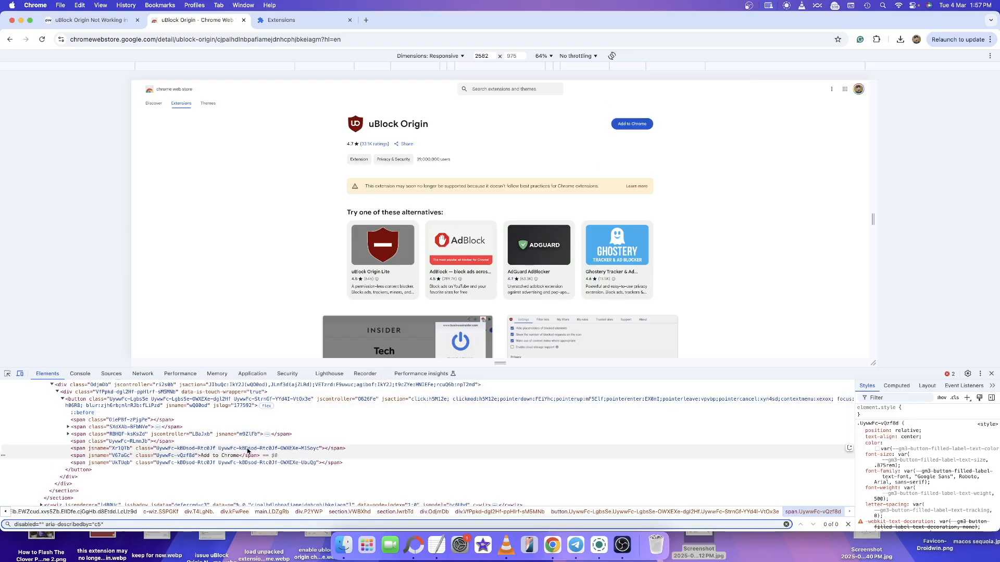
left_click(631, 124)
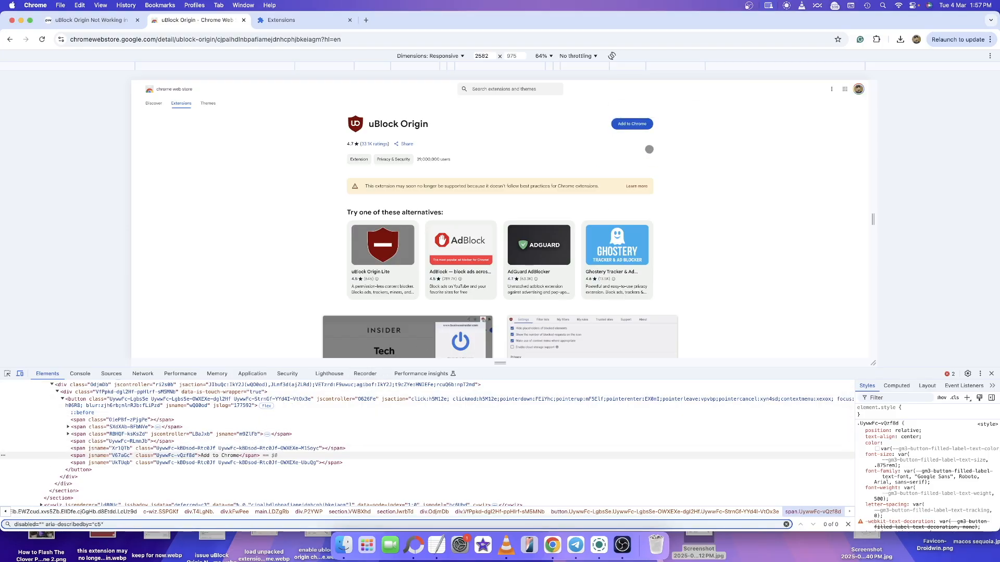
mouse_move(632, 124)
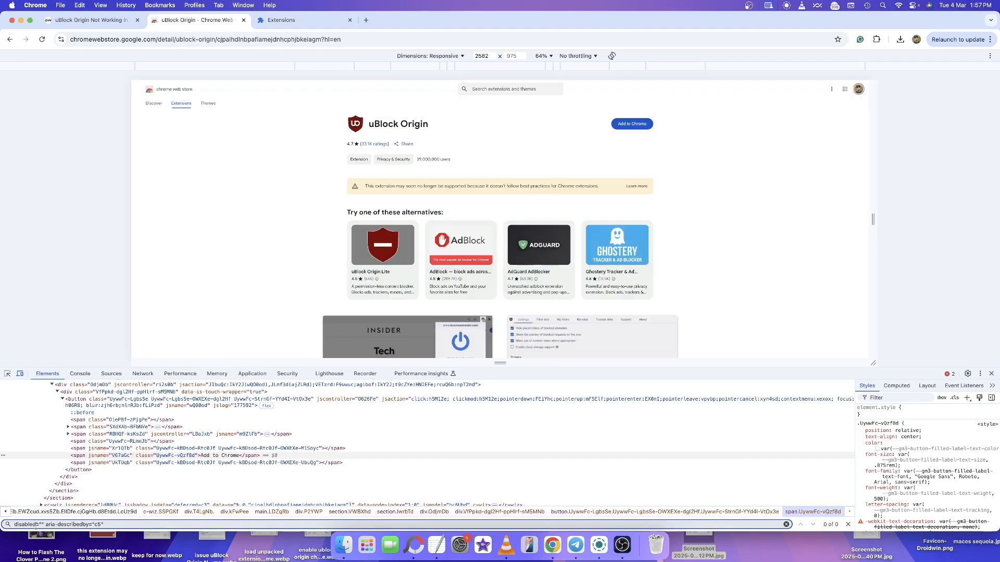
Close DevTools and add uBlock Origin to Chrome from its store listing
left_click(93, 20)
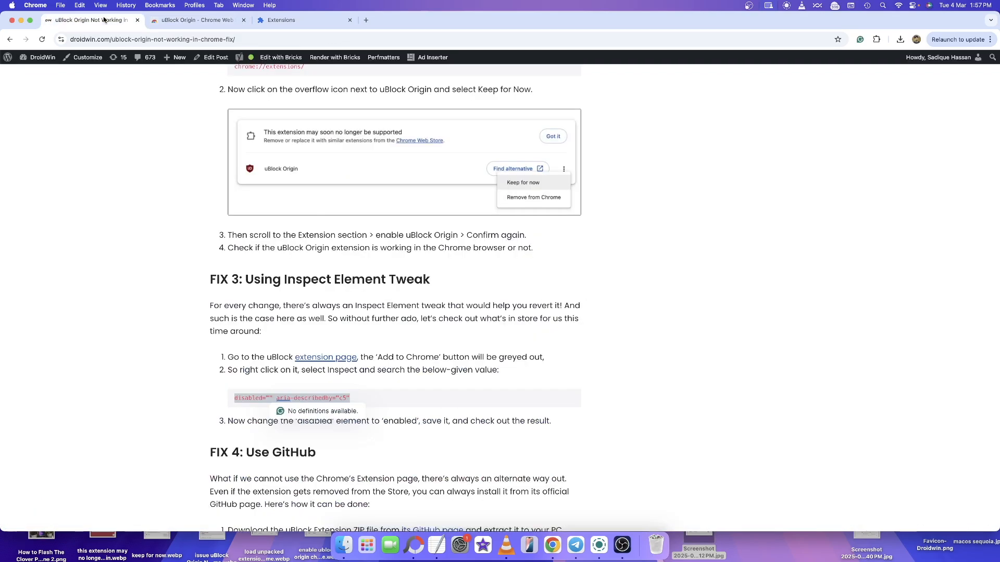
left_click(304, 20)
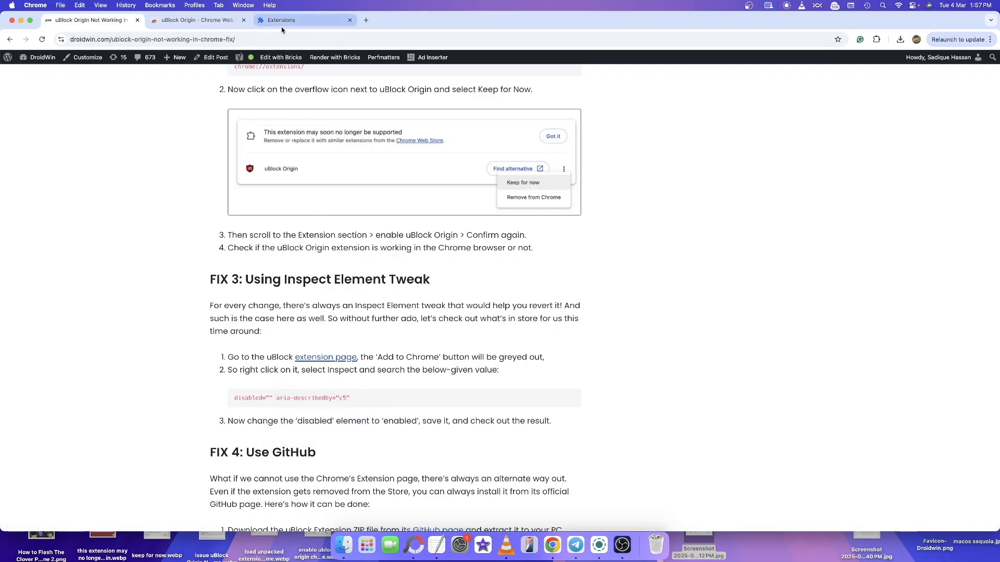
left_click(195, 20)
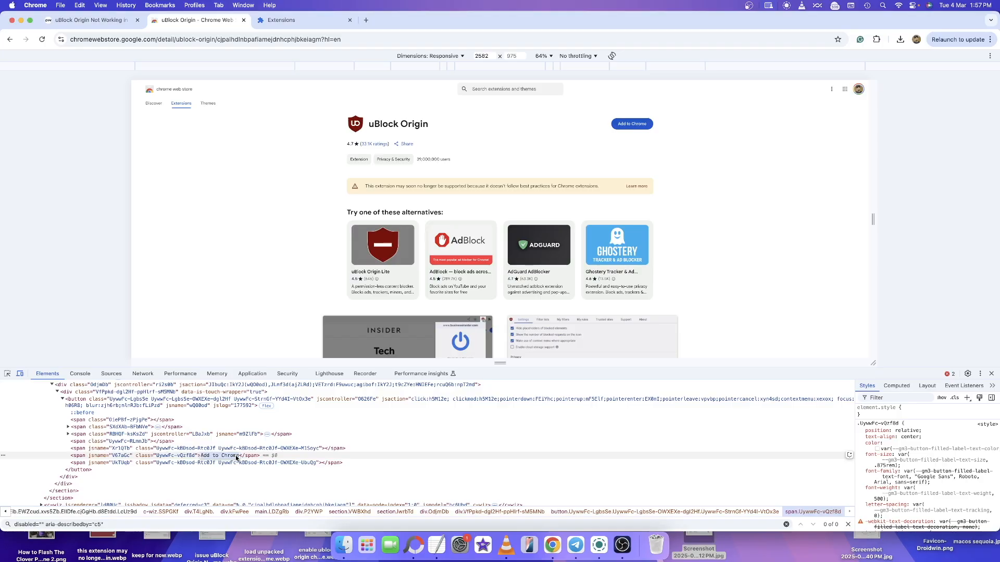
left_click(220, 455)
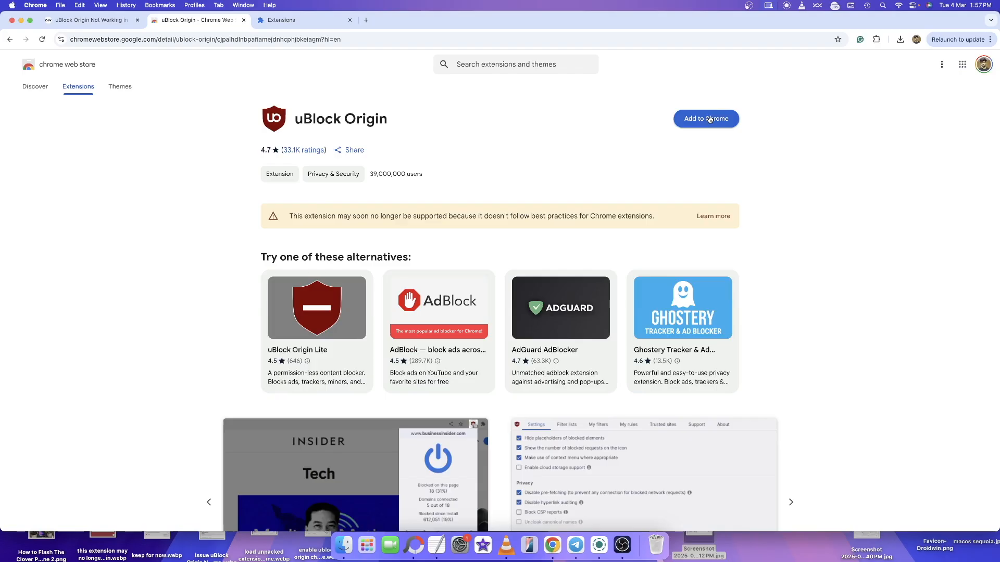
left_click(705, 119)
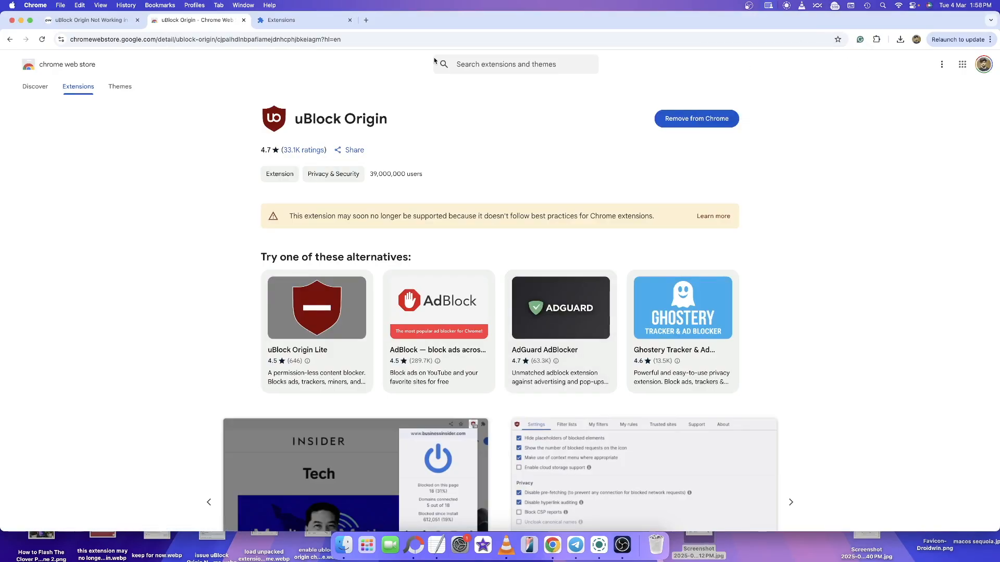
mouse_move(694, 107)
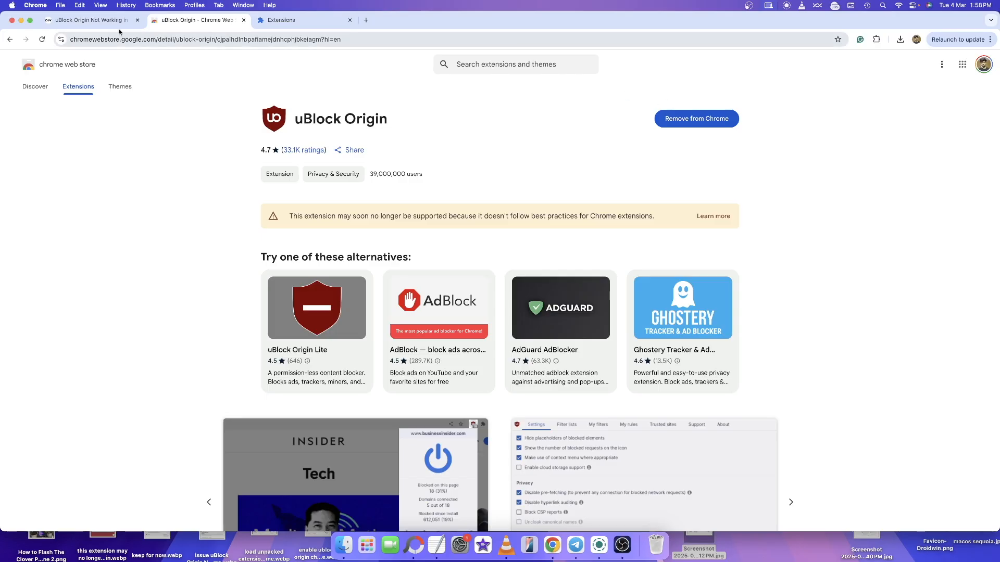
Return to the DroidWin guide's FIX 4 GitHub section and select the attribute snippet text
left_click(90, 20)
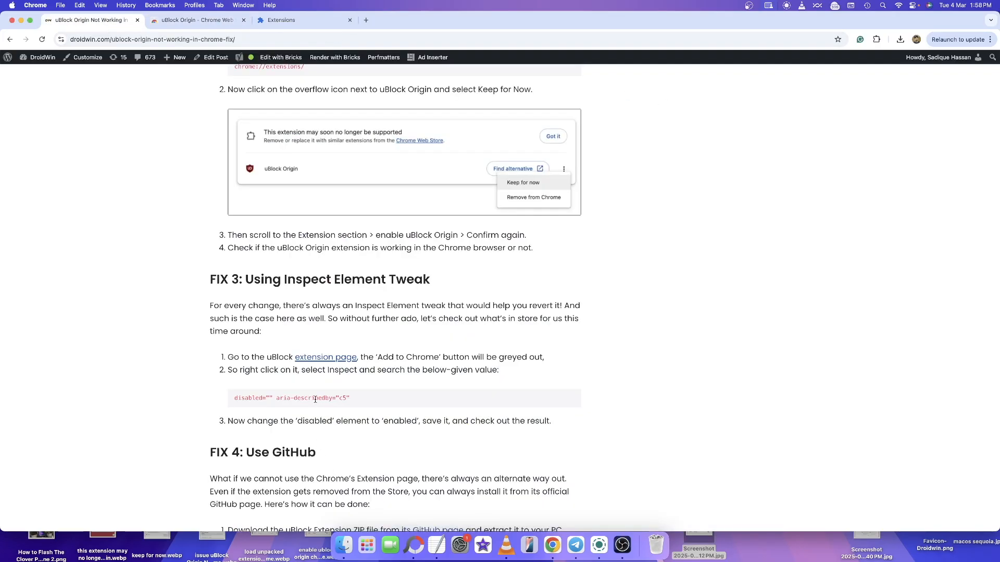
double_click(291, 398)
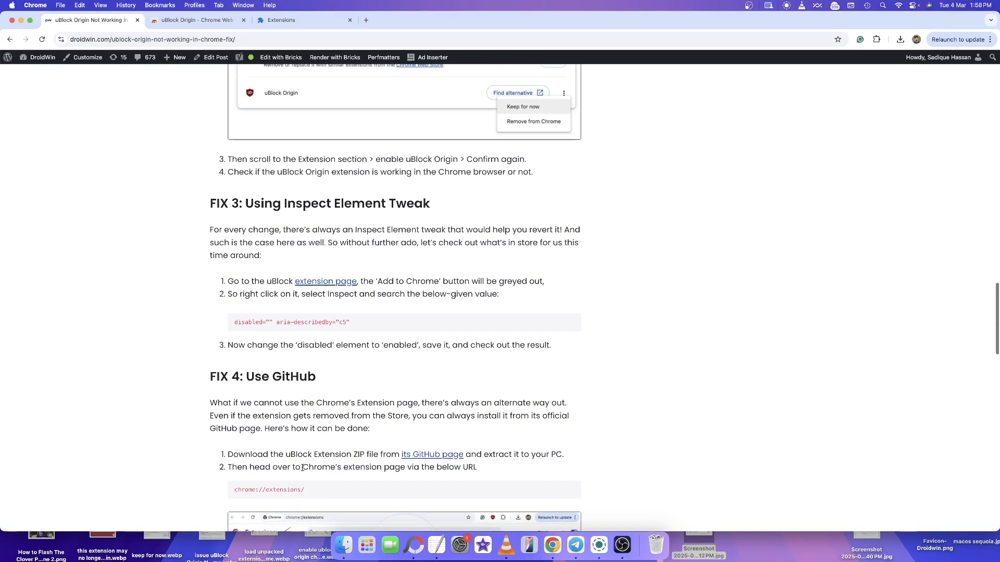
Remove uBlock Origin from Chrome again so its store listing offers Add to Chrome
left_click(198, 20)
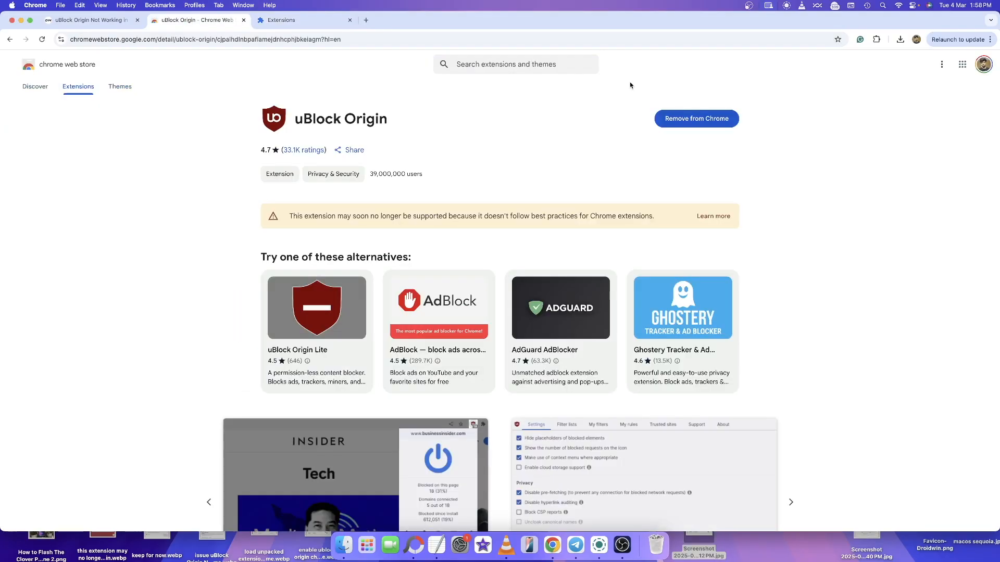
left_click(696, 118)
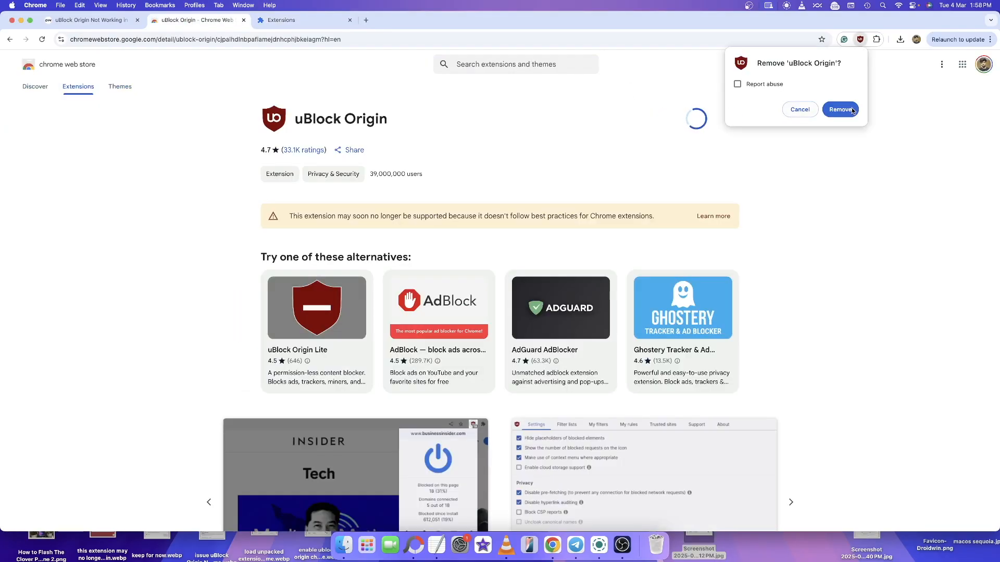
left_click(90, 20)
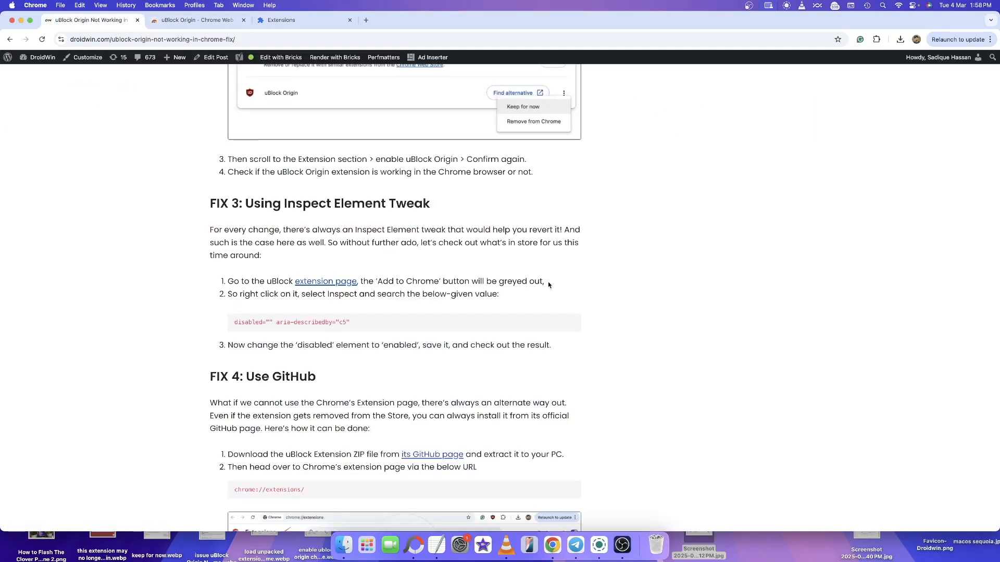
mouse_move(276, 98)
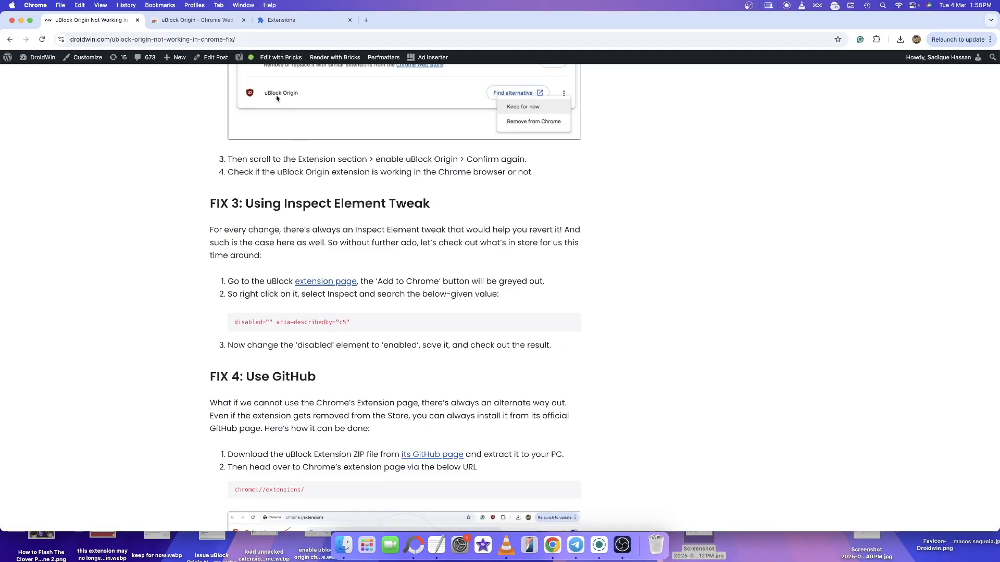
left_click(195, 20)
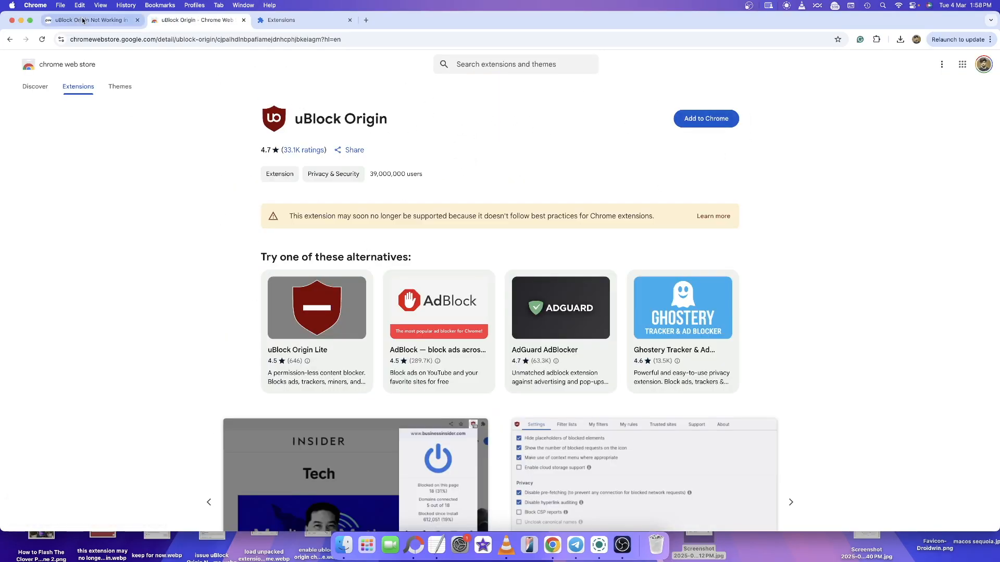
Open the gorhill/uBlock GitHub page link in a new tab
right_click(415, 402)
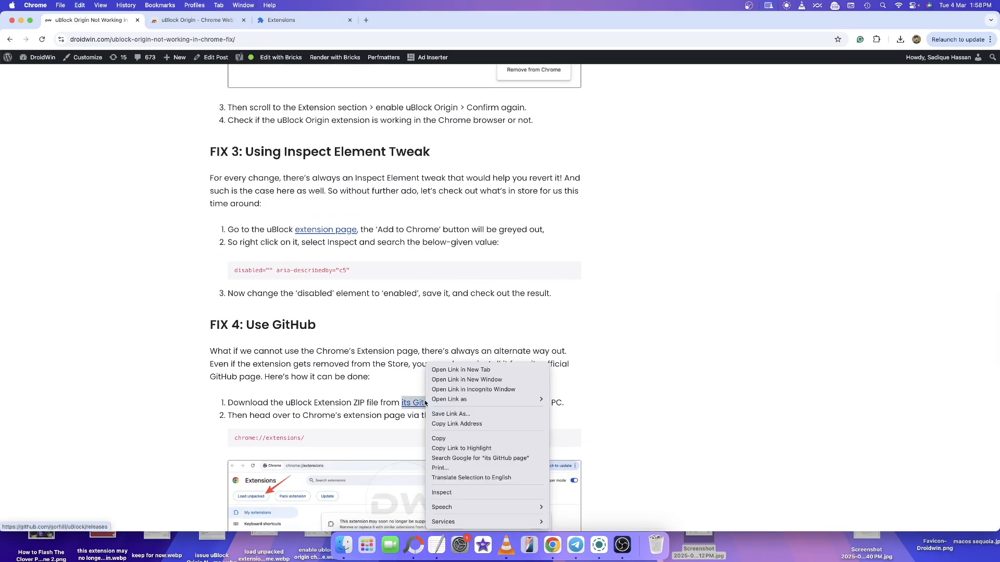
mouse_move(444, 369)
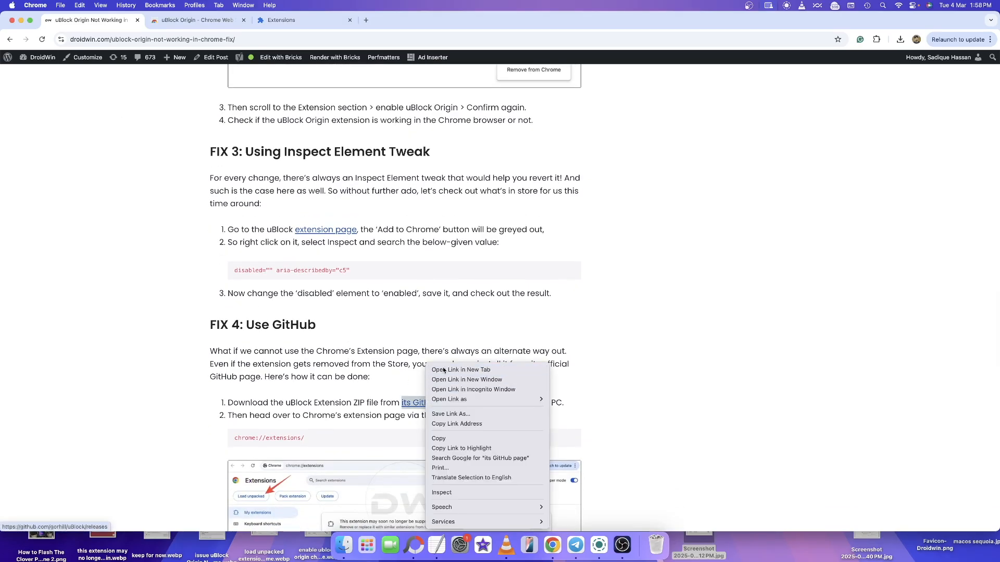
left_click(460, 370)
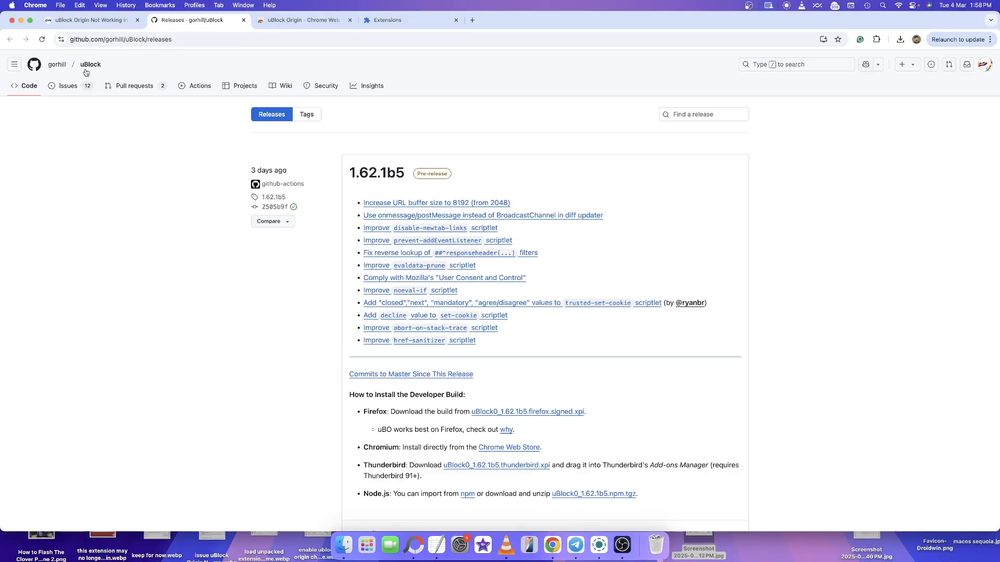
mouse_move(462, 247)
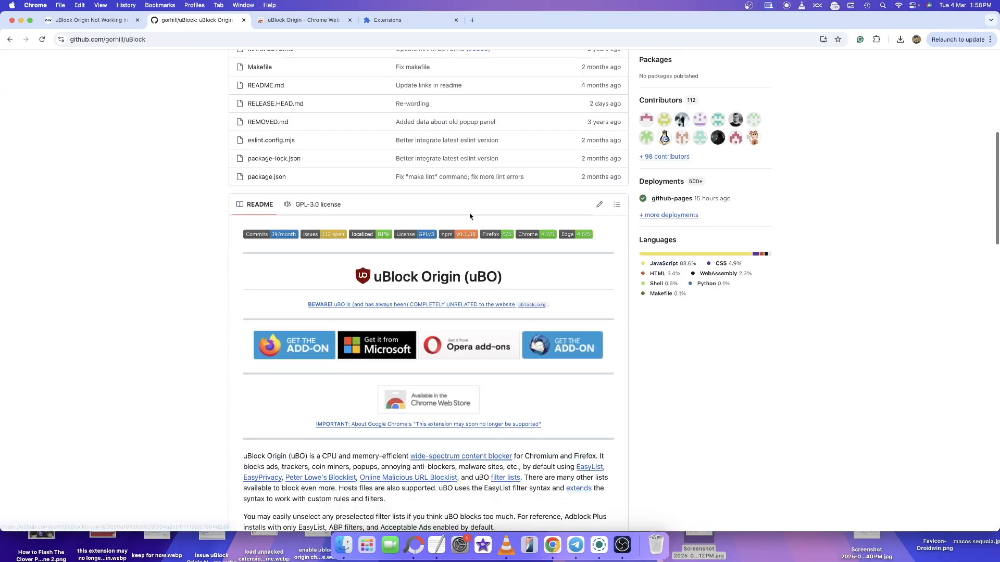
scroll("down", 3)
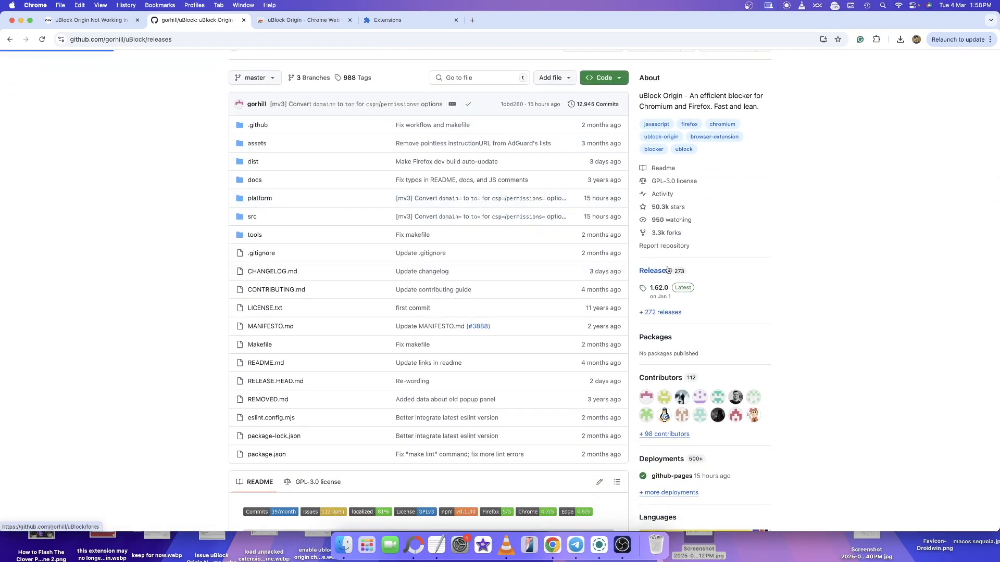
Go to the Releases list and expand the Assets of pre-release 1.62.1b4
left_click(651, 271)
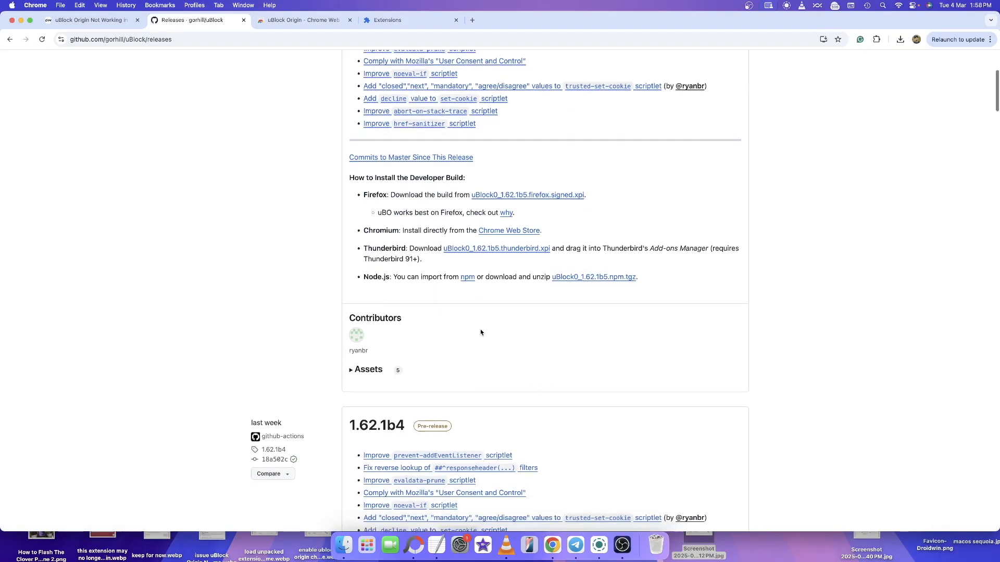
scroll("down", 3)
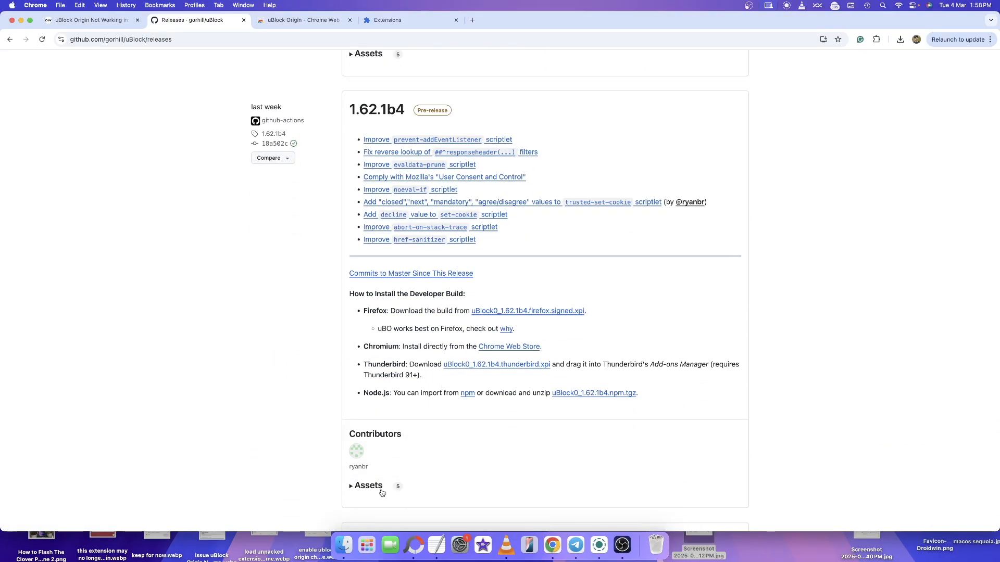
left_click(368, 485)
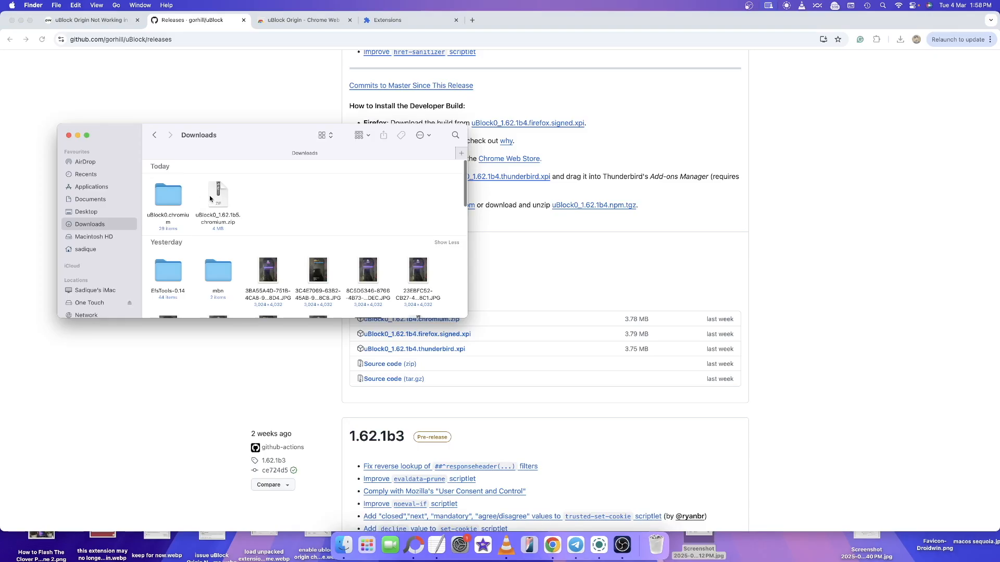
Select the downloaded Chromium build zip in the Downloads folder
left_click(168, 195)
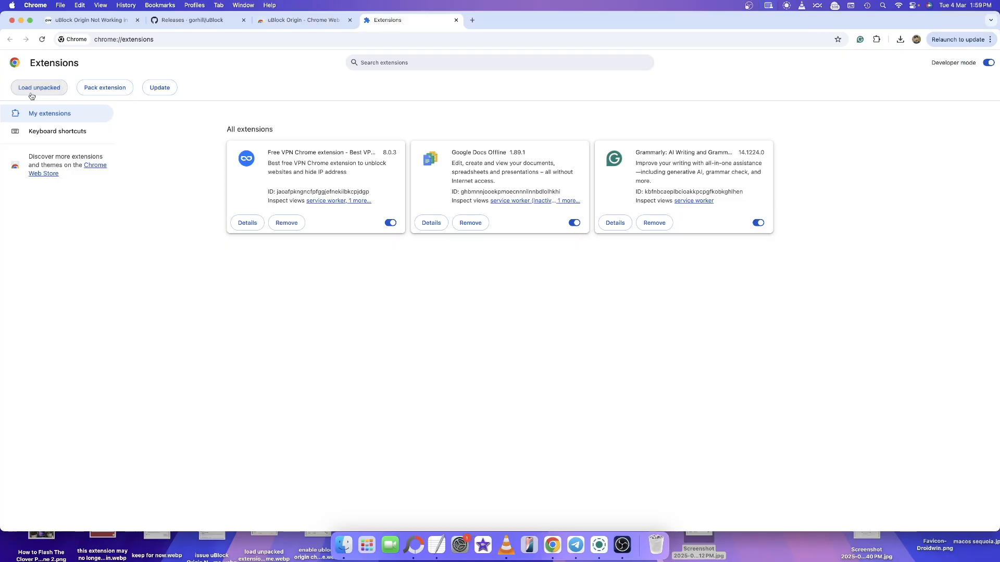
Load the uBlock0.chromium folder from Downloads as an unpacked extension
left_click(39, 87)
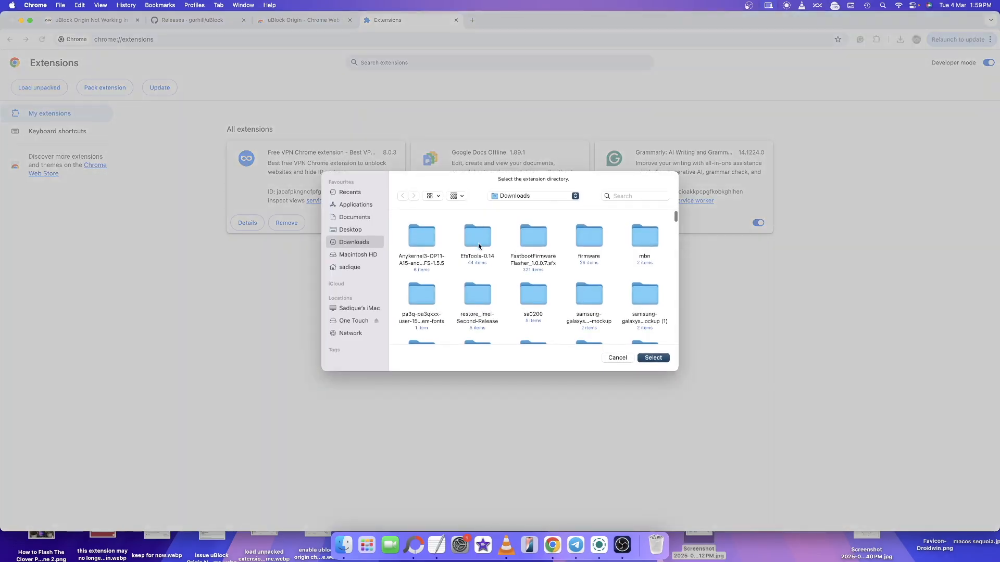
scroll("down", 3)
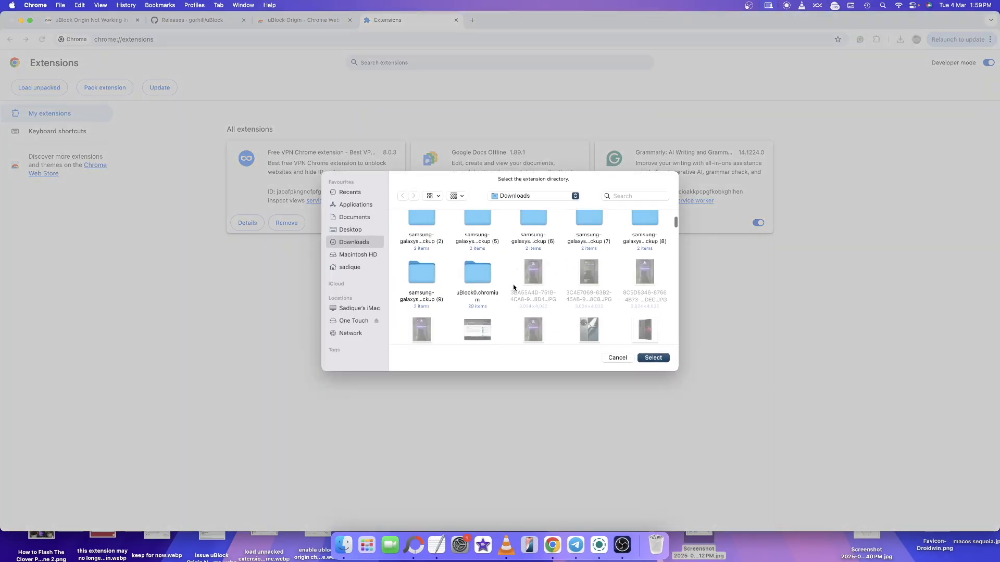
left_click(476, 273)
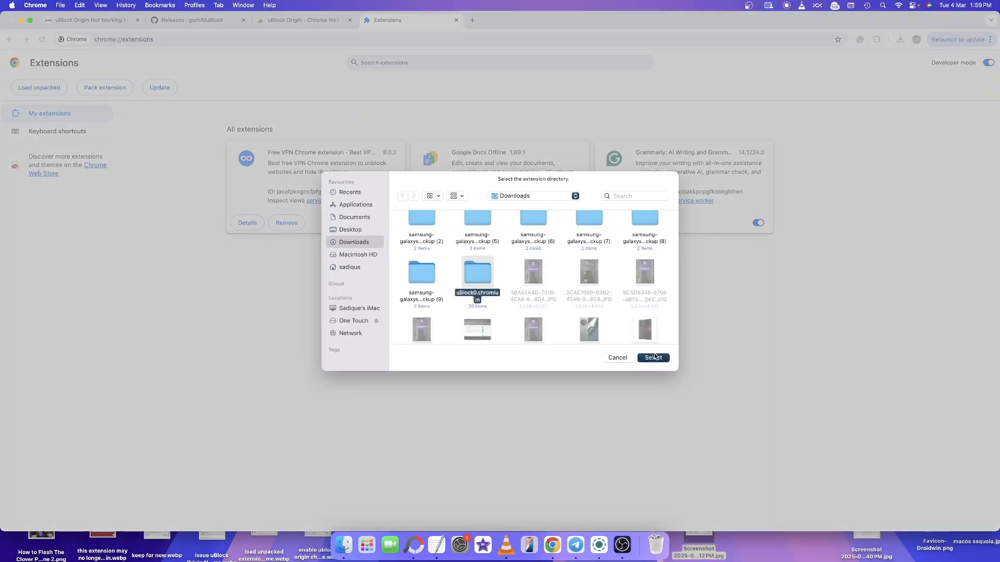
left_click(652, 358)
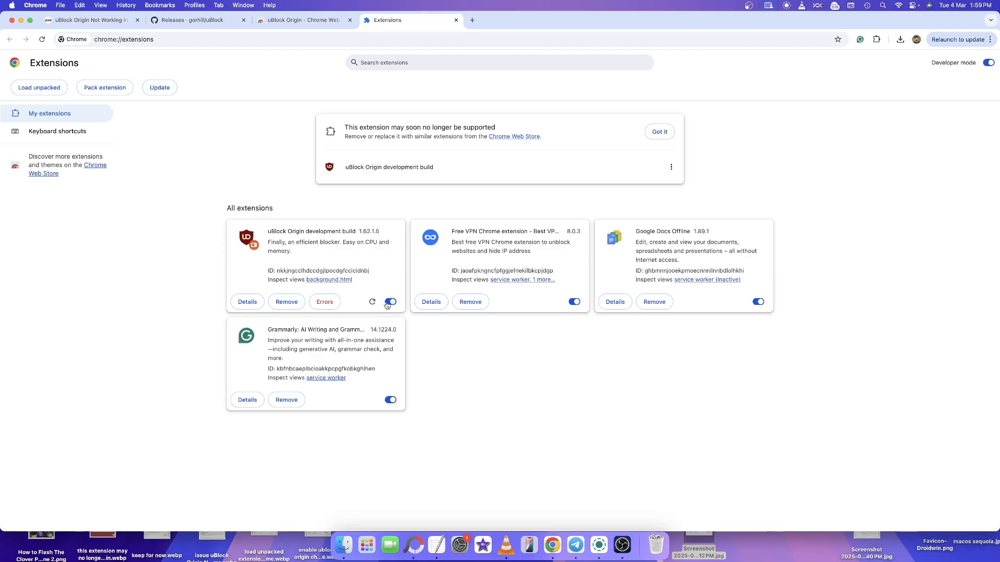
Reload the installed uBlock Origin 1.62.1.5 build and return to the DroidWin article
left_click(372, 302)
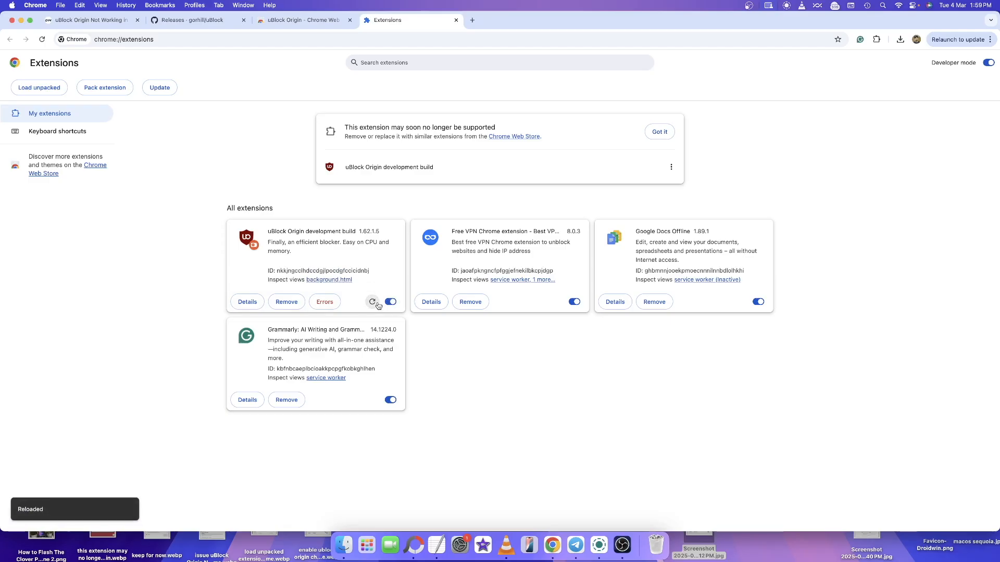
left_click(303, 19)
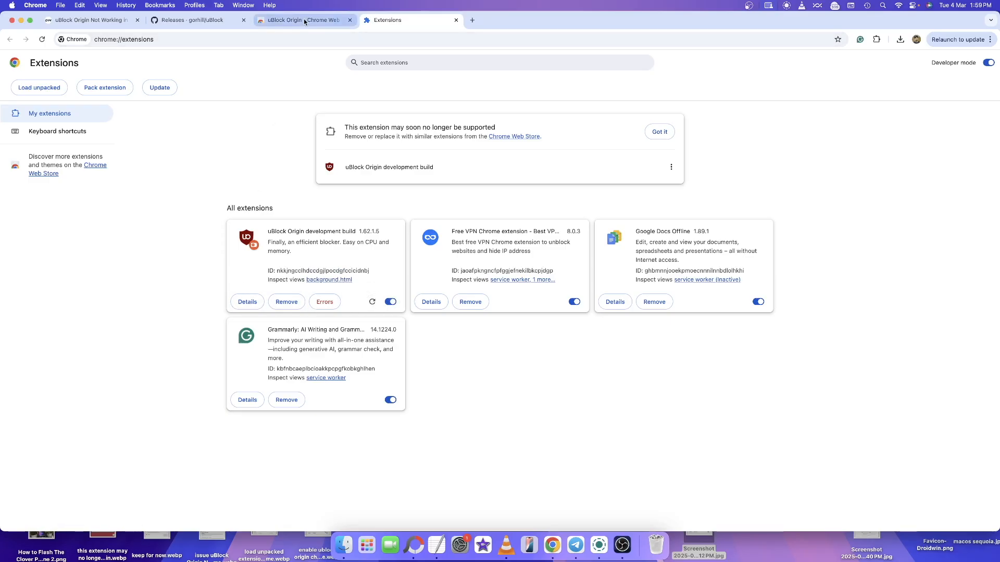
left_click(299, 20)
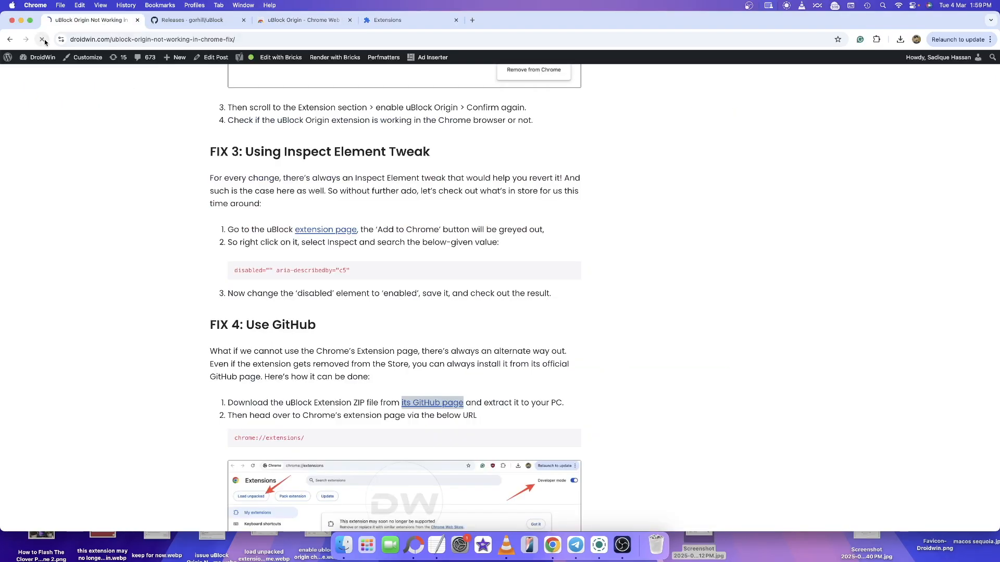
left_click(876, 40)
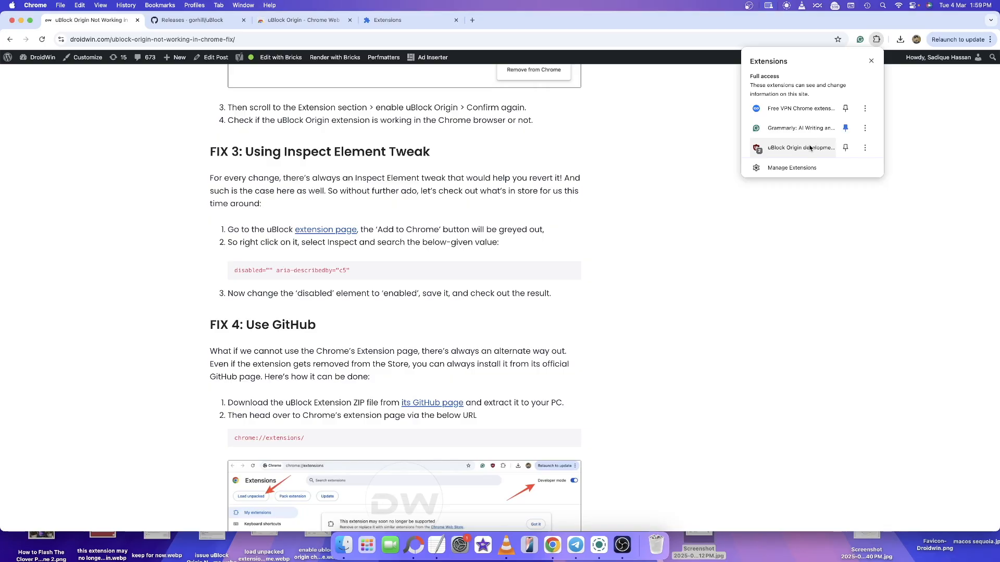
mouse_move(759, 147)
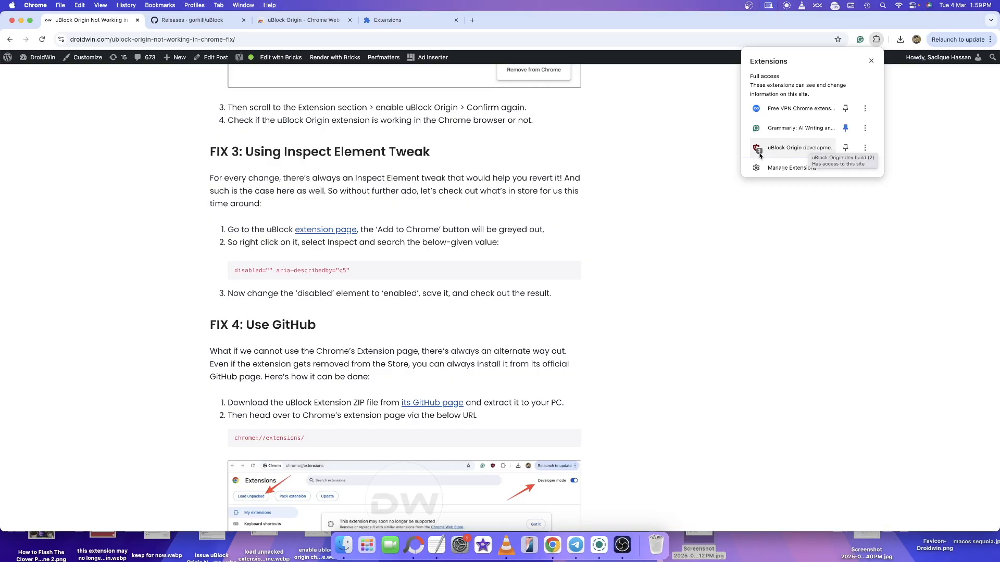
left_click(518, 212)
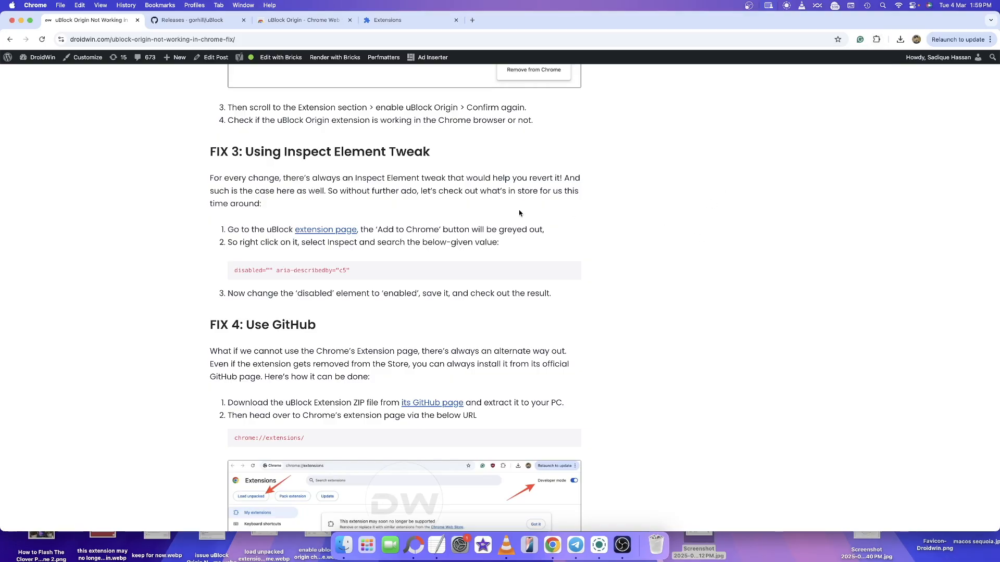
Select the word Lite in the FIX 5 heading and look it up from the context menu
scroll("down", 3)
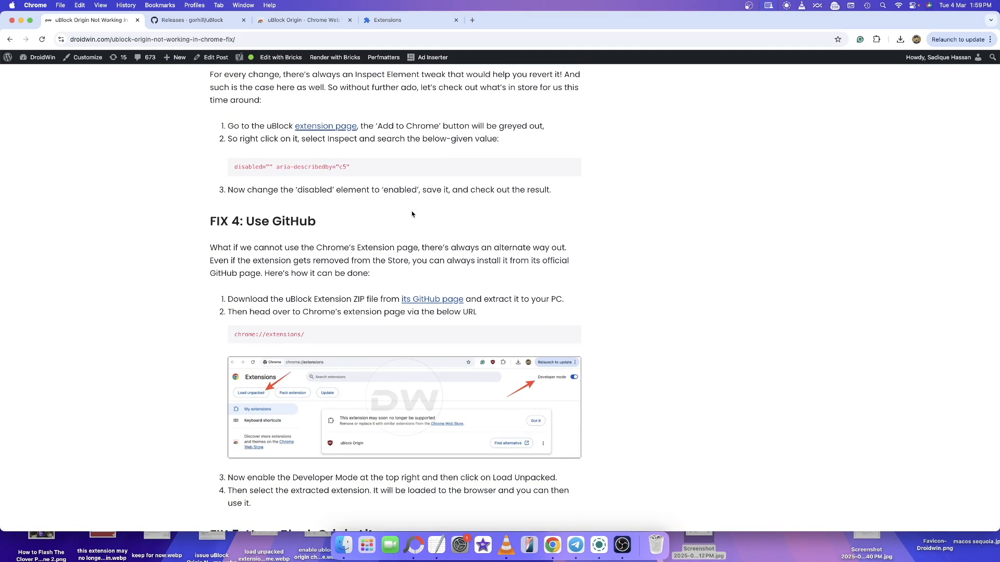
scroll("down", 3)
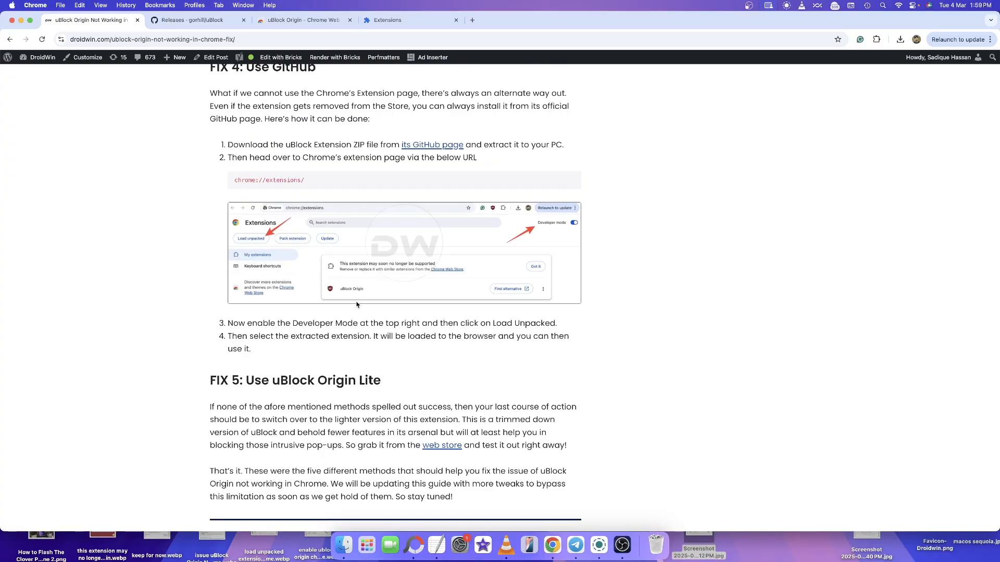
double_click(368, 380)
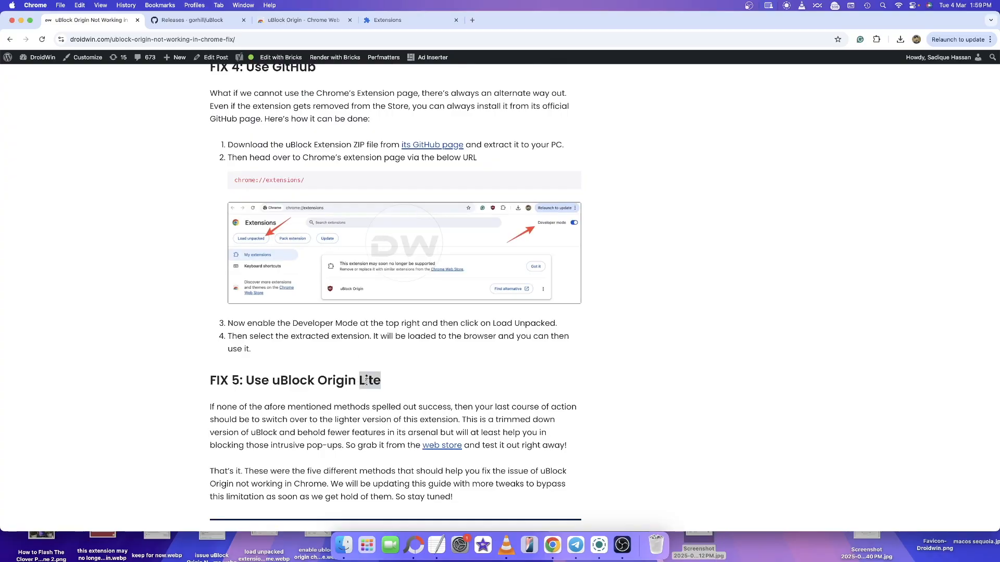
double_click(369, 380)
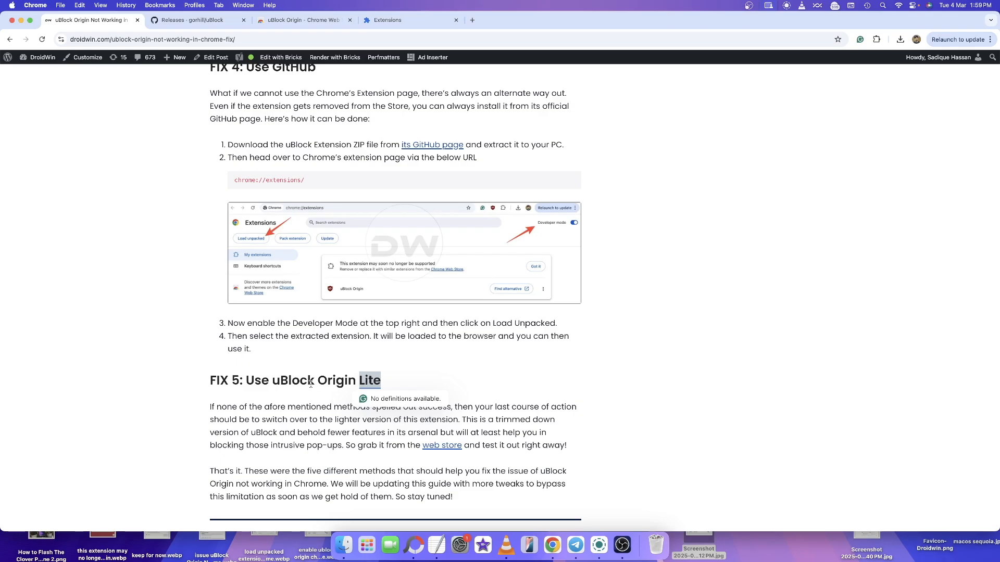
right_click(441, 445)
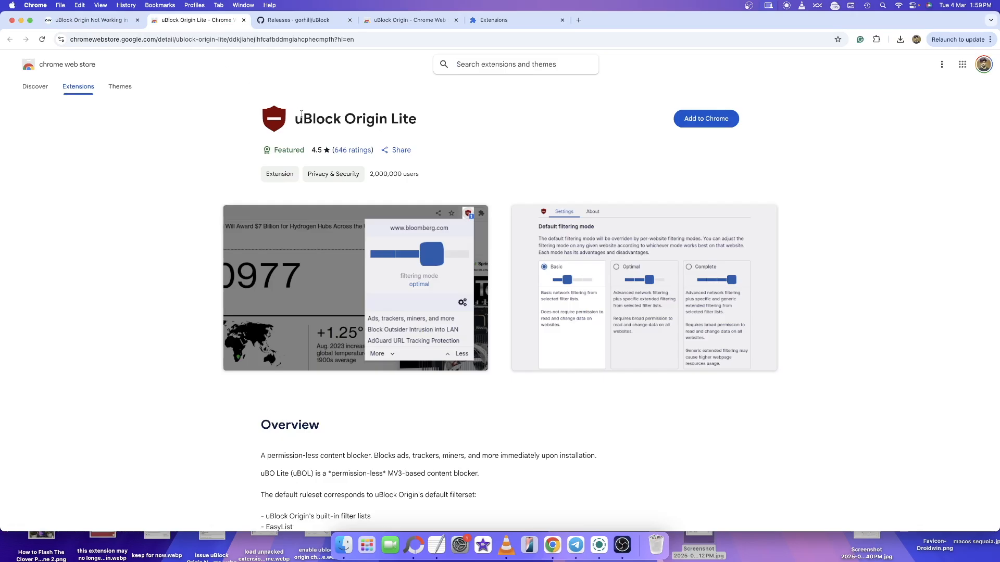
Skim the uBlock Origin Lite store listing, then return to the DroidWin article tab
scroll("down", 3)
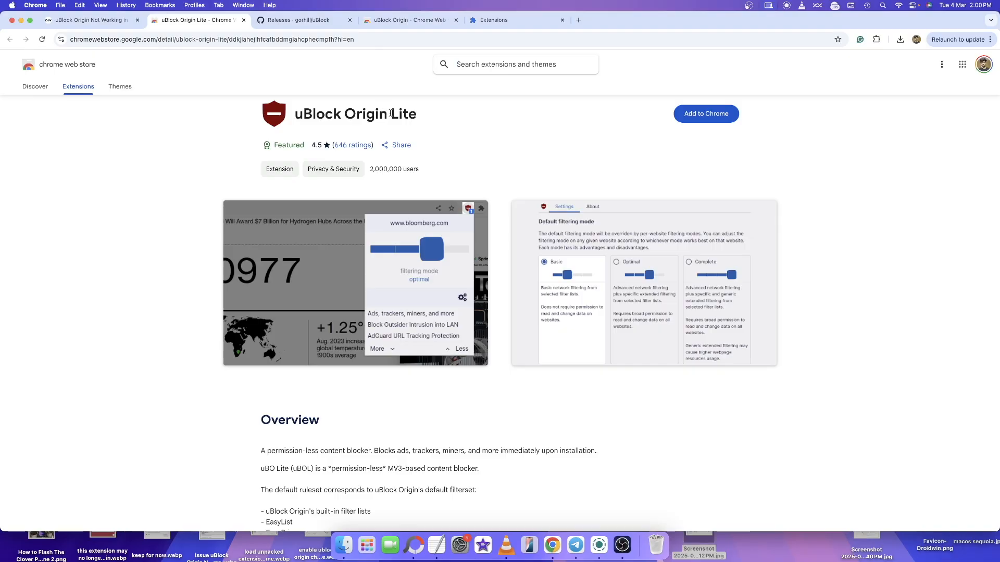
double_click(354, 113)
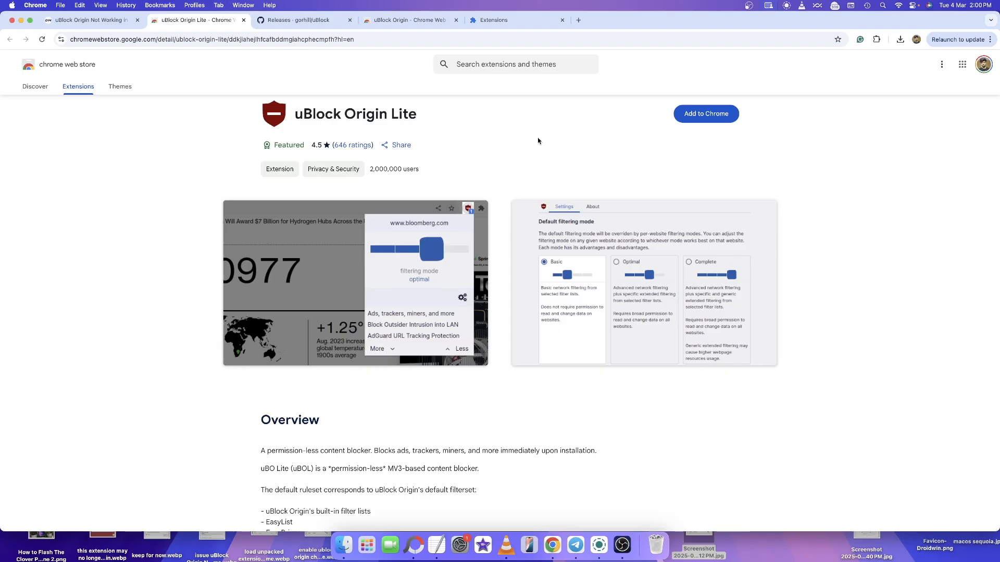
left_click(90, 20)
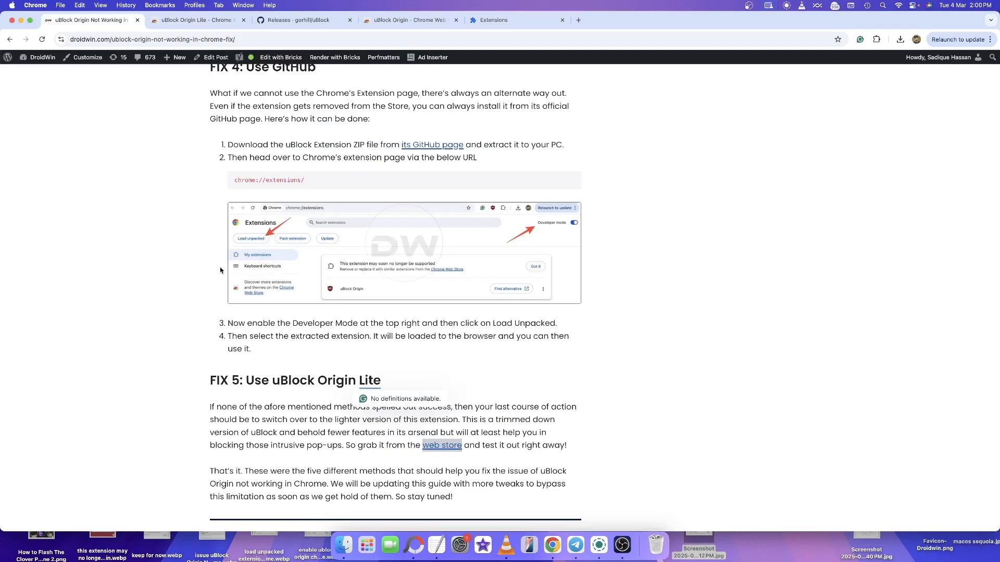
scroll("down", 3)
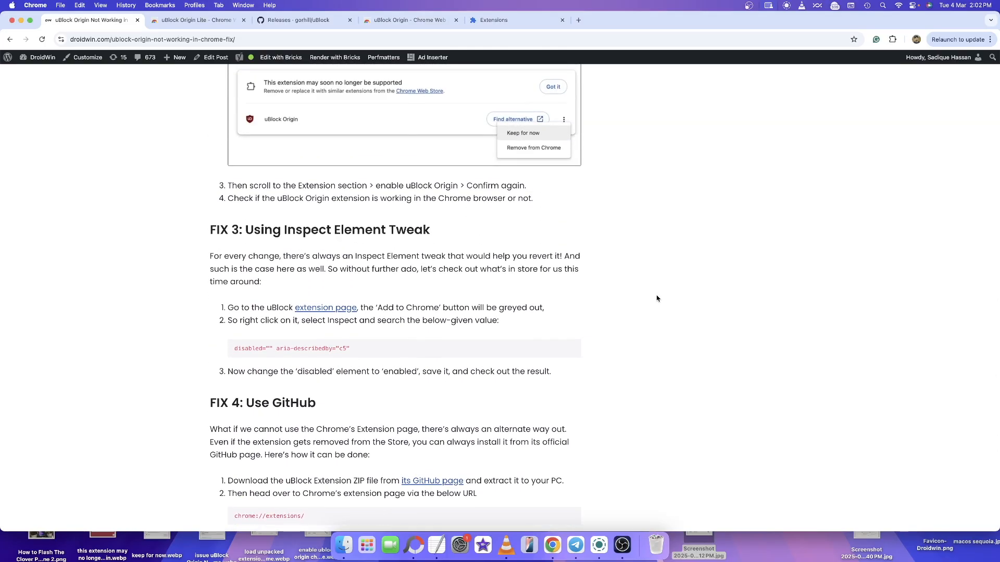
scroll("down", 3)
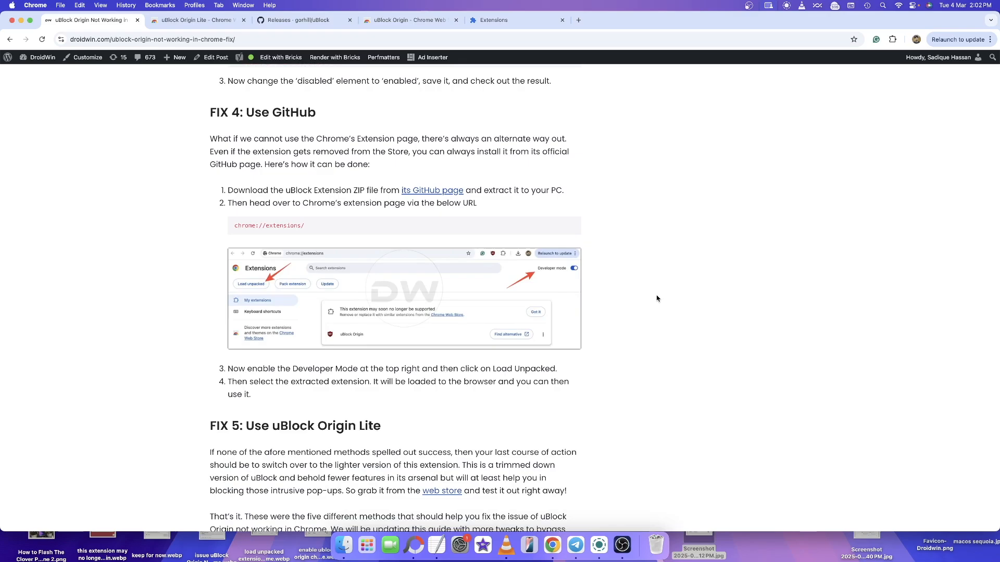
scroll("down", 3)
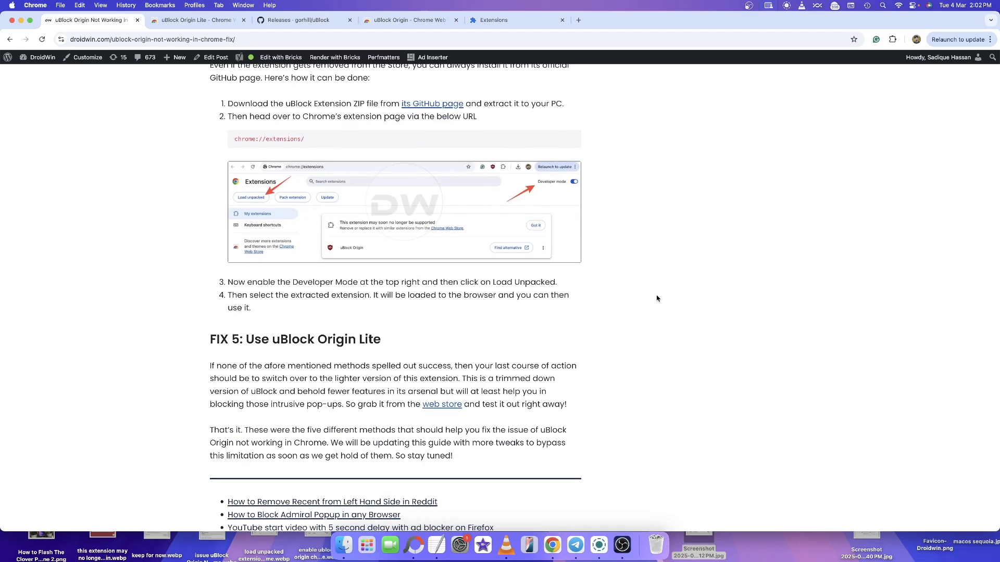